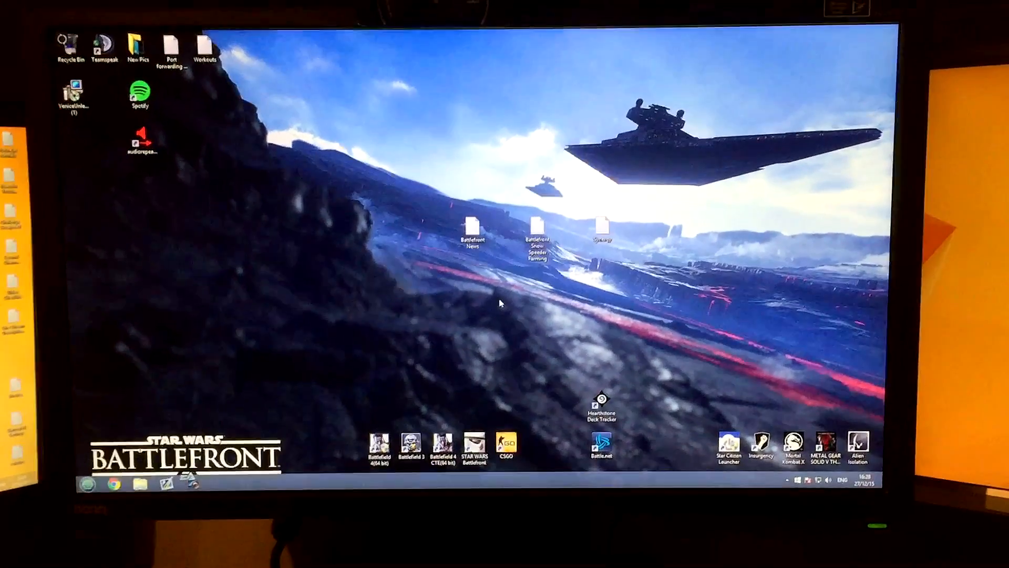
Open Chrome and search Google for 'synergy'.
click(88, 484)
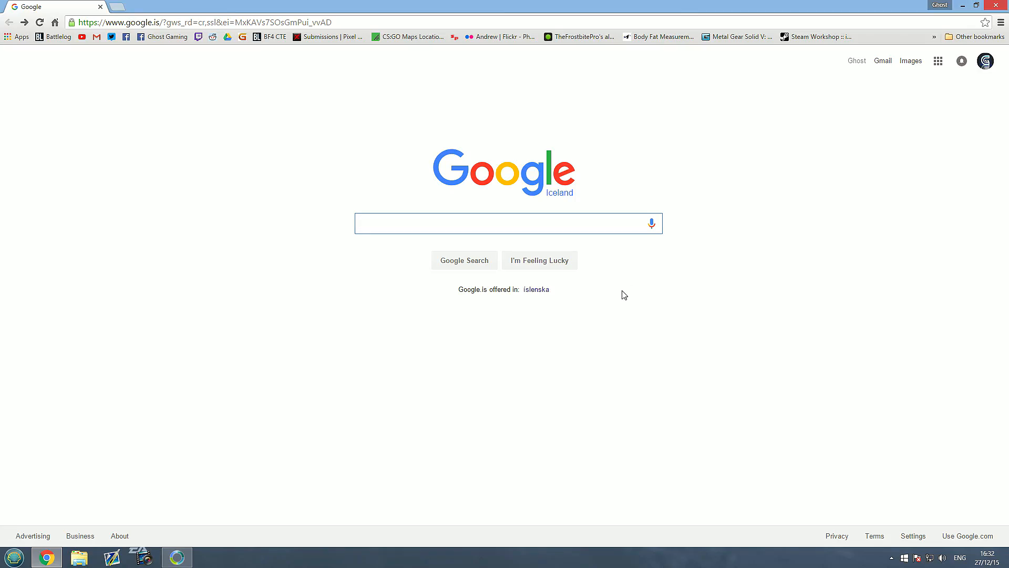
text(synergy)
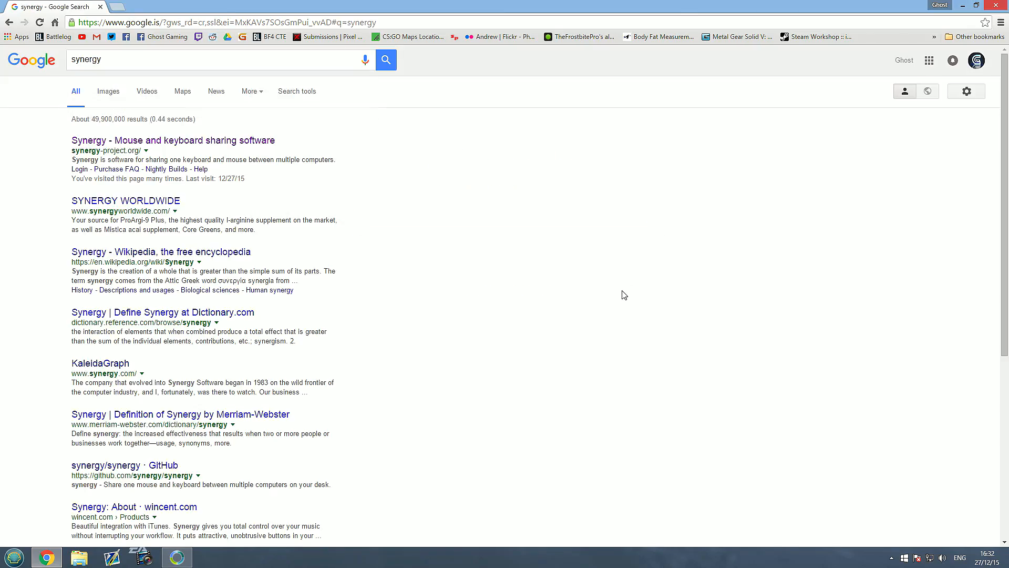
mouse_move(216, 144)
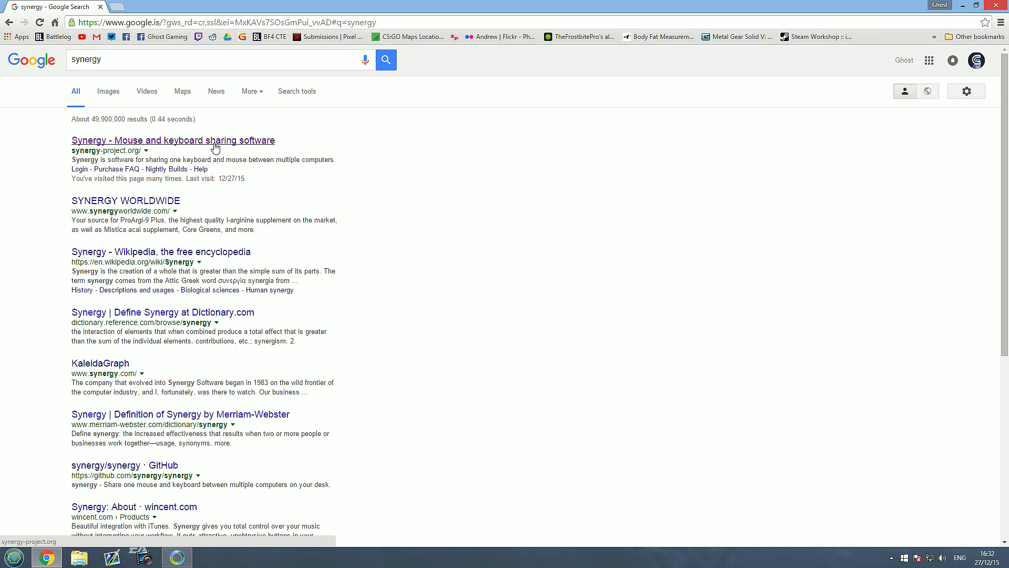
mouse_move(216, 145)
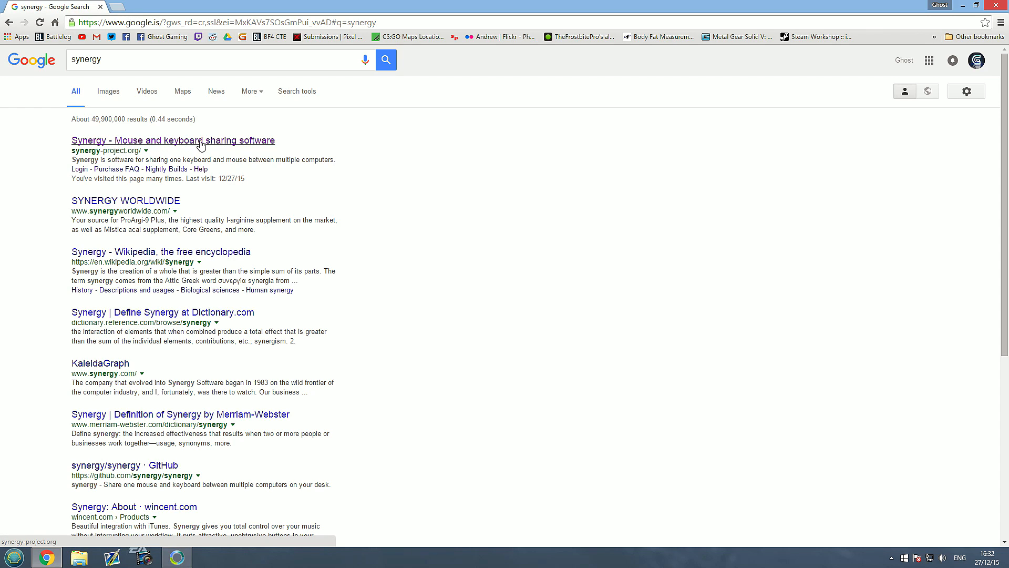
Open synergy-project.org and scroll its pricing page comparing the Basic $10 and Pro $29 plans.
click(172, 140)
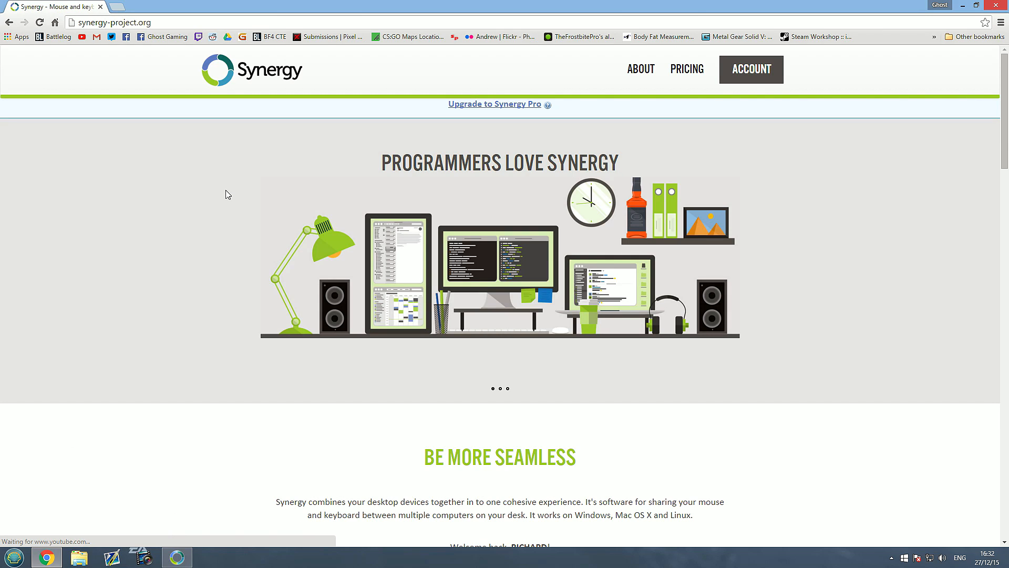
click(686, 69)
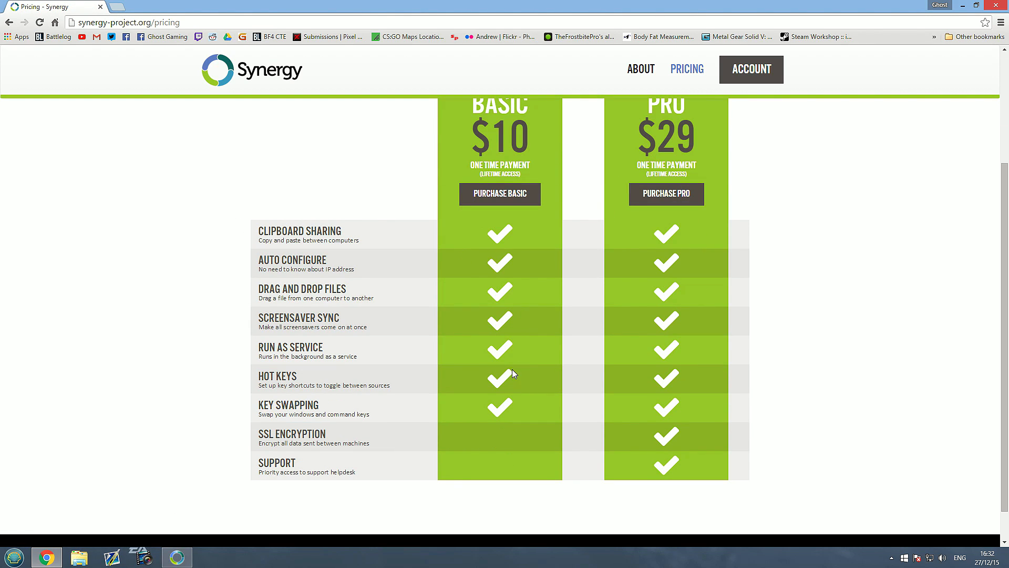
mouse_move(467, 436)
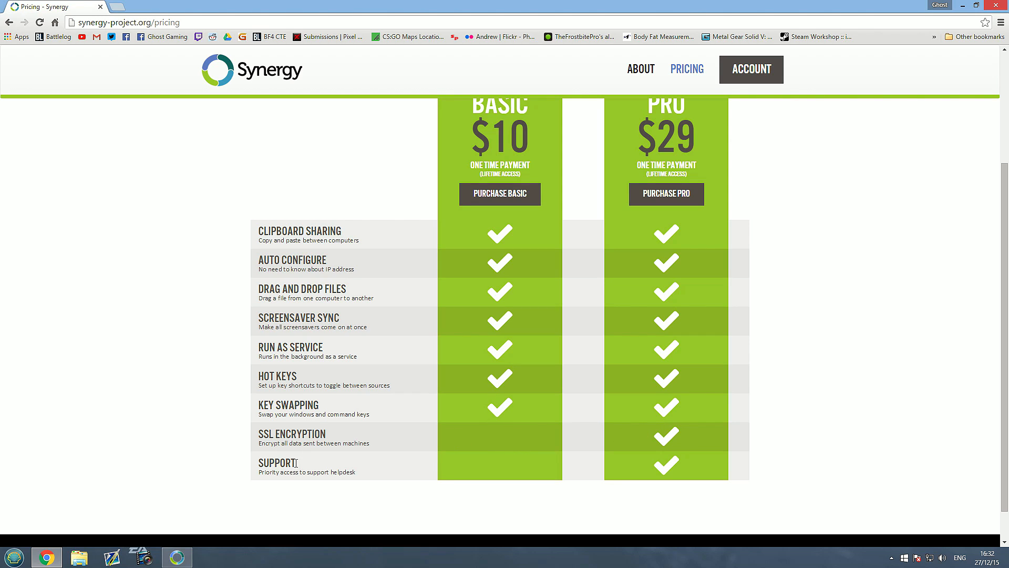
mouse_move(467, 264)
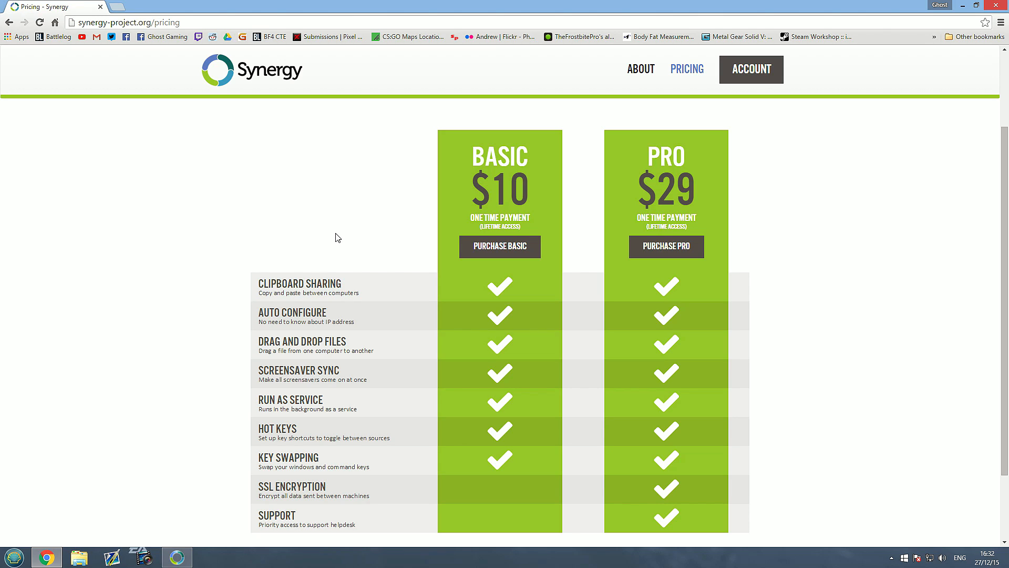
mouse_move(616, 202)
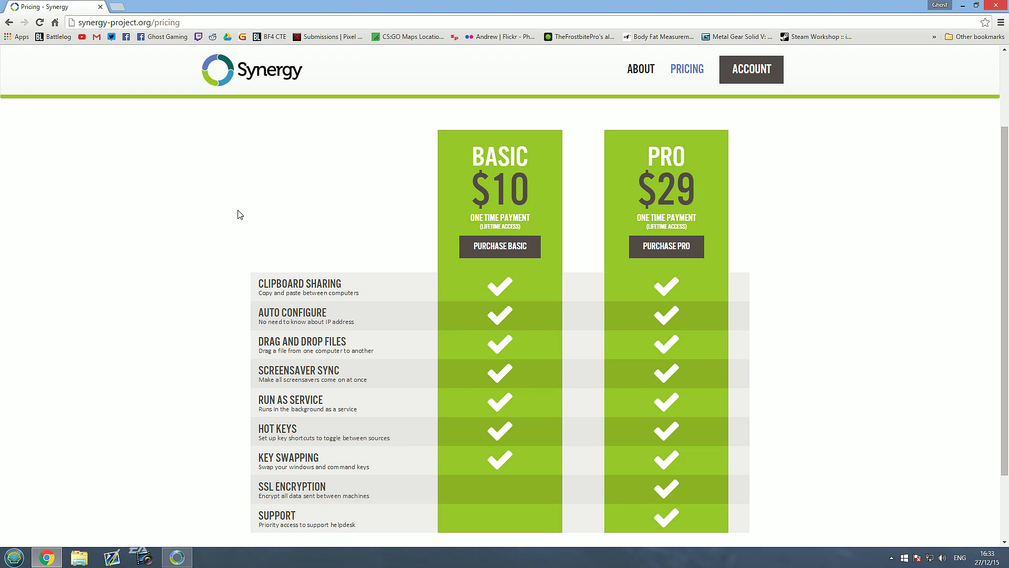
mouse_move(231, 215)
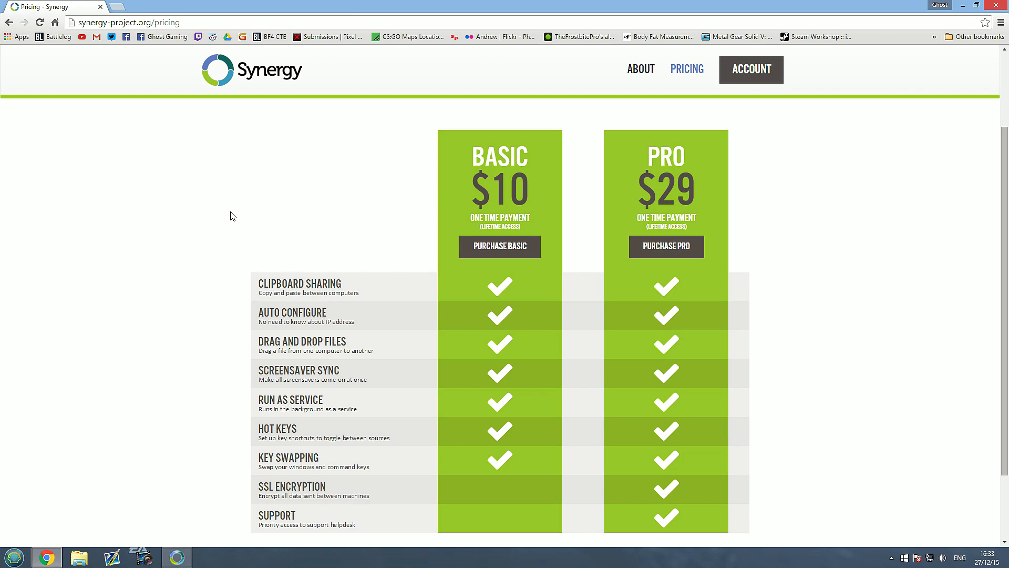
mouse_move(213, 225)
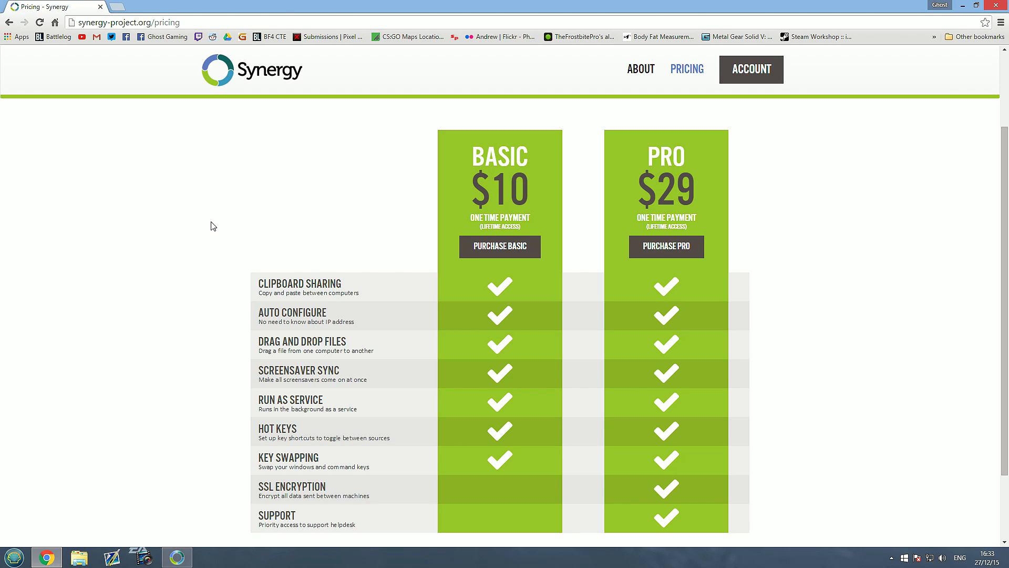
mouse_move(253, 217)
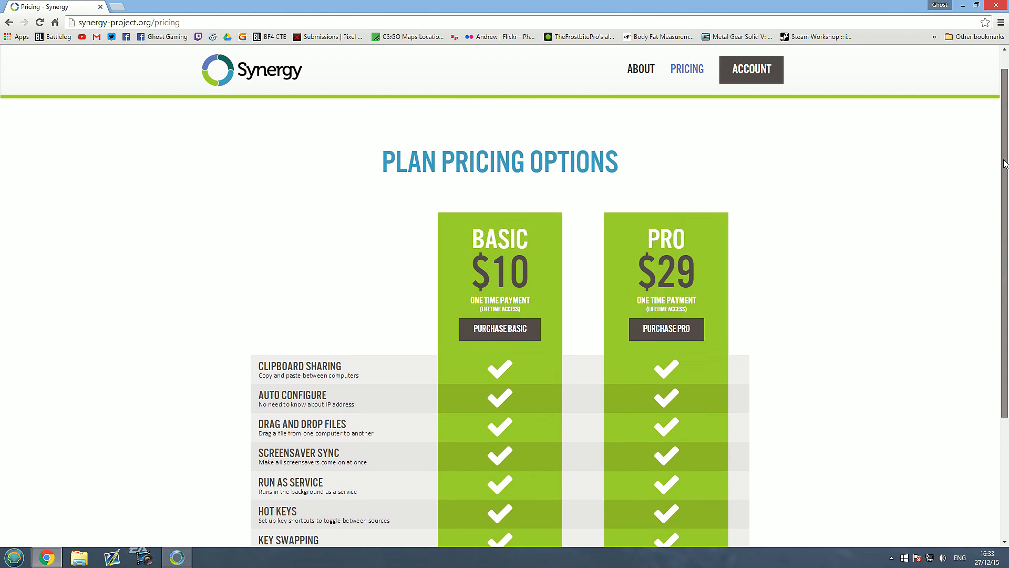
scroll(down, 3)
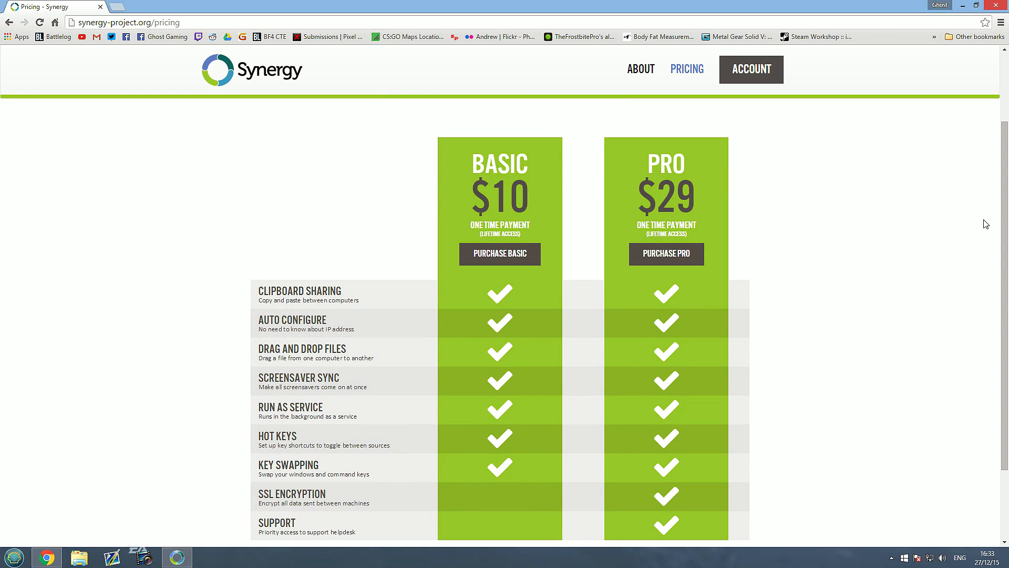
mouse_move(819, 253)
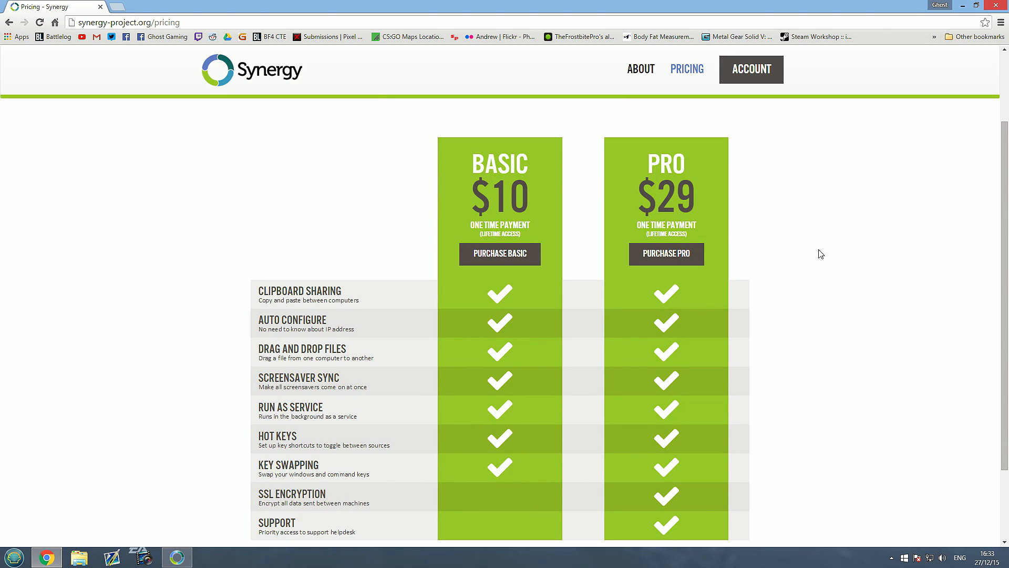
mouse_move(831, 230)
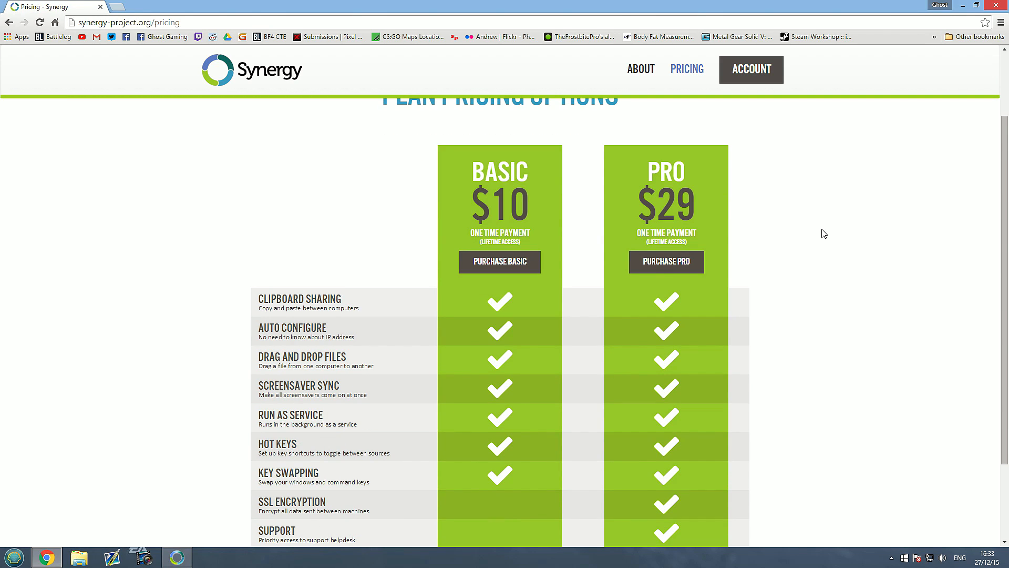
scroll(down, 3)
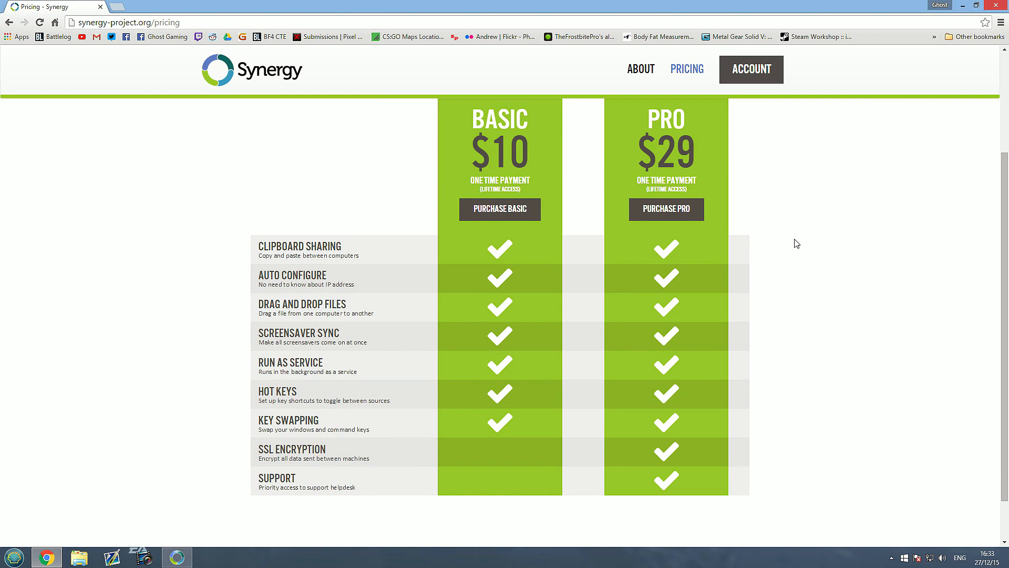
mouse_move(866, 108)
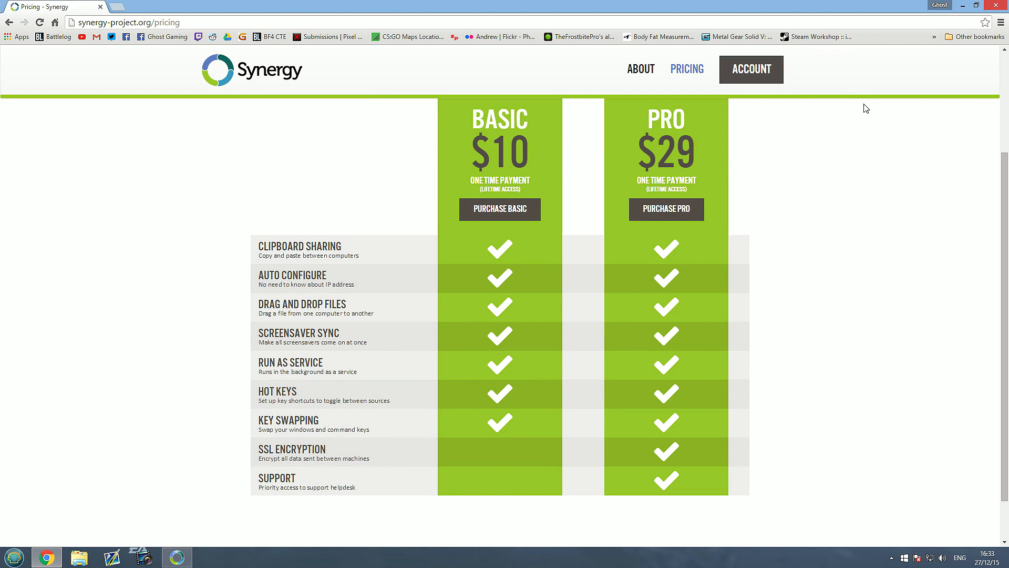
mouse_move(850, 80)
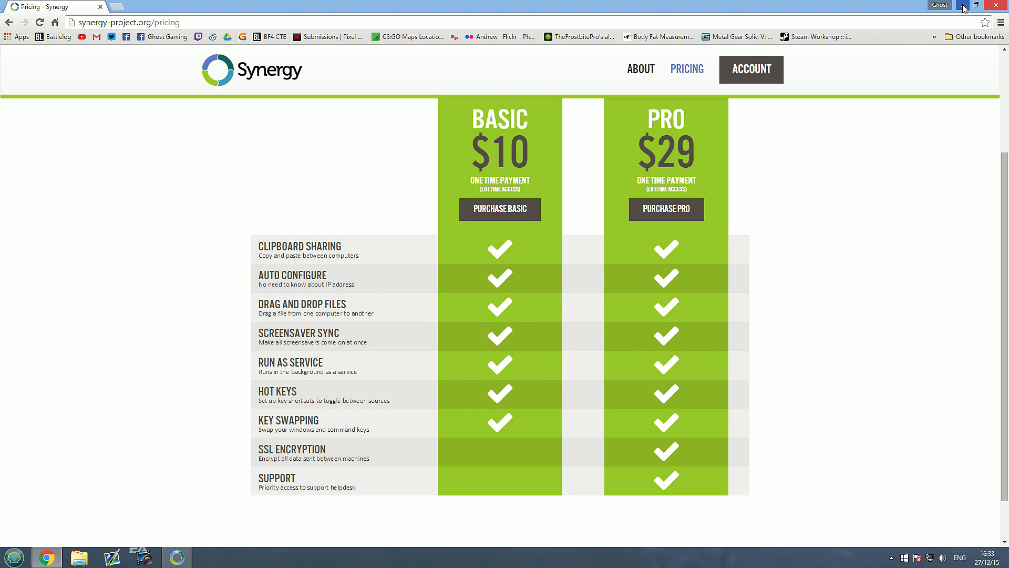
mouse_move(692, 67)
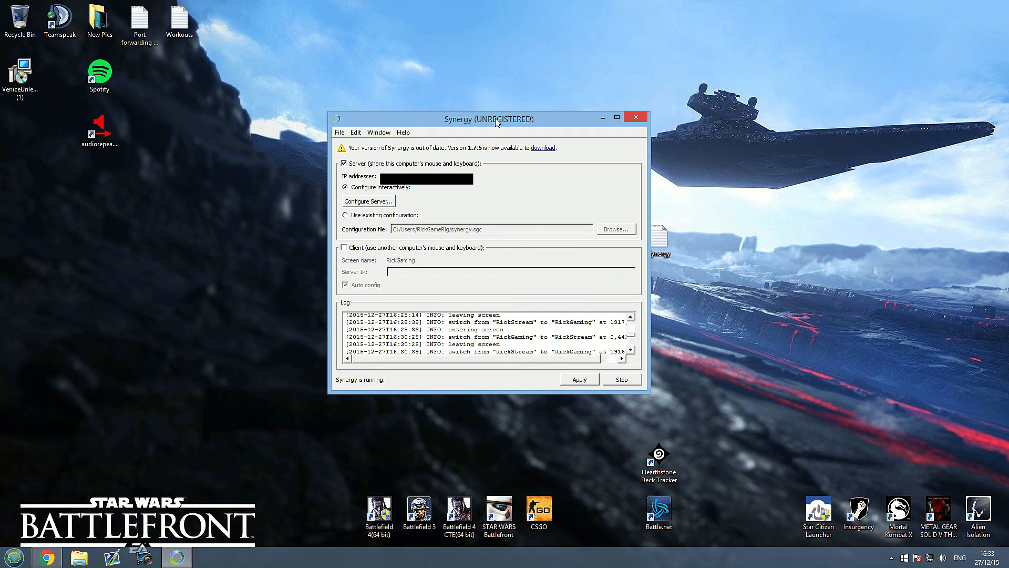
drag(489, 118, 508, 121)
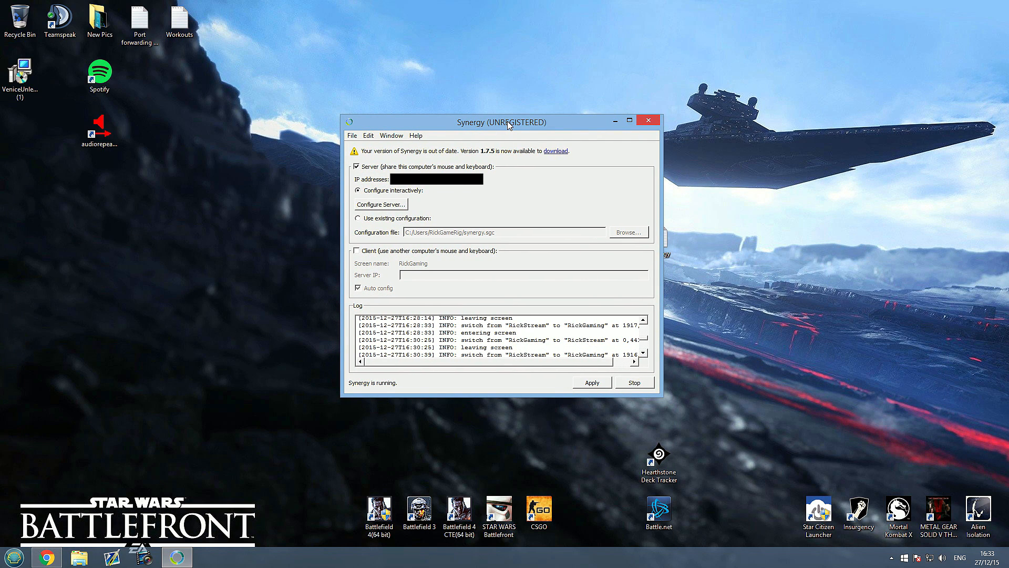
mouse_move(681, 181)
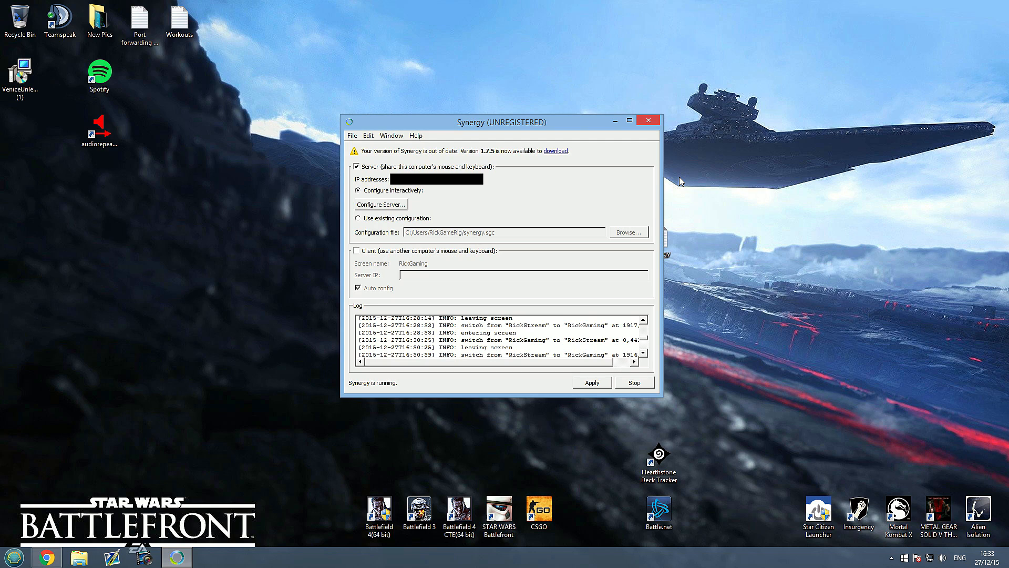
mouse_move(499, 174)
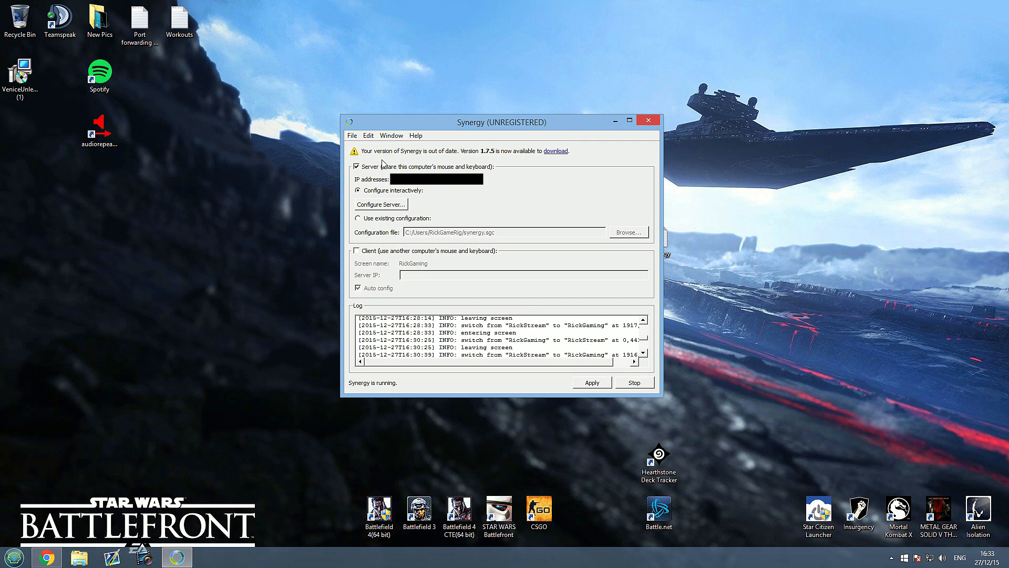
mouse_move(474, 157)
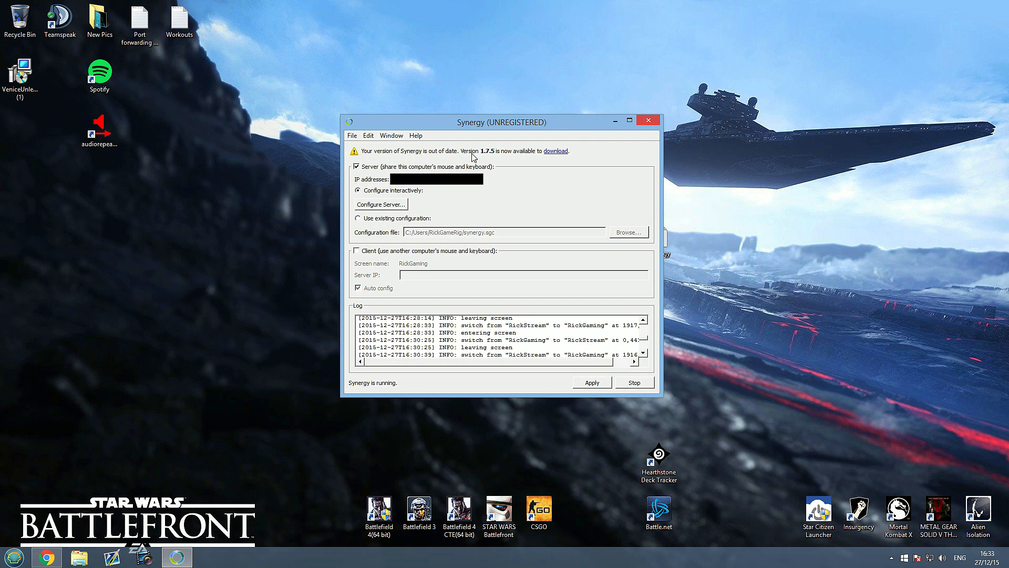
mouse_move(541, 160)
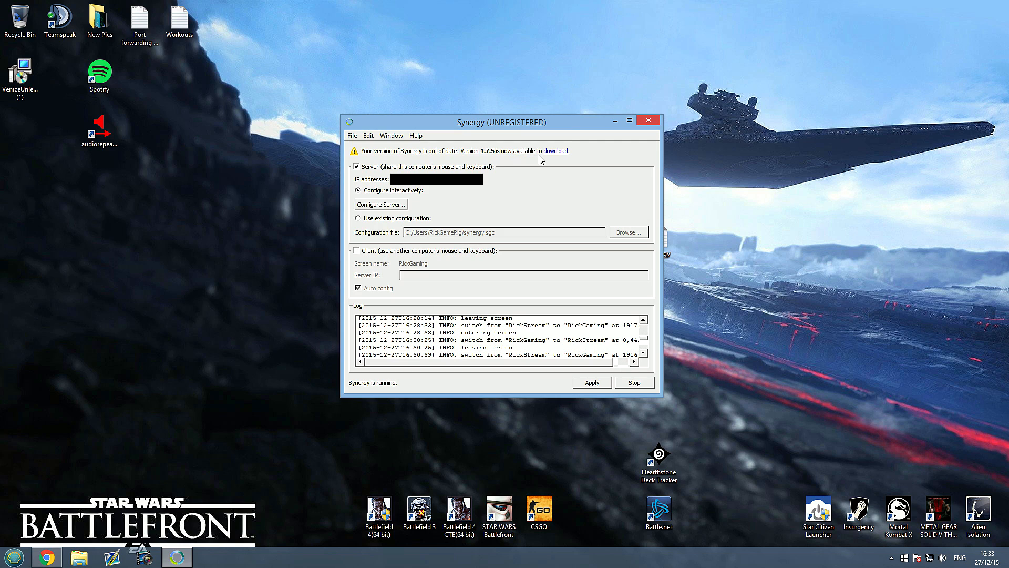
mouse_move(553, 158)
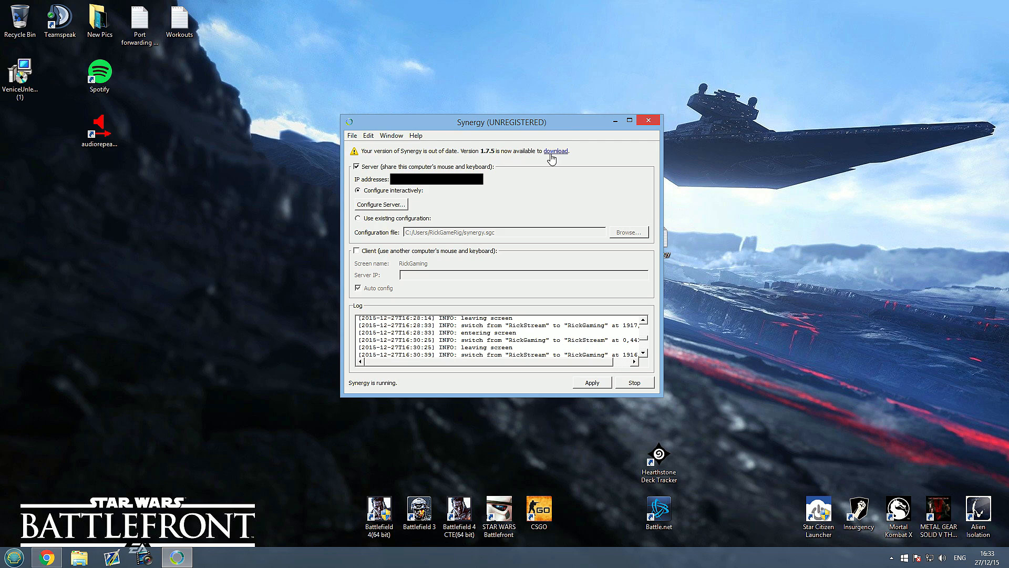
mouse_move(481, 184)
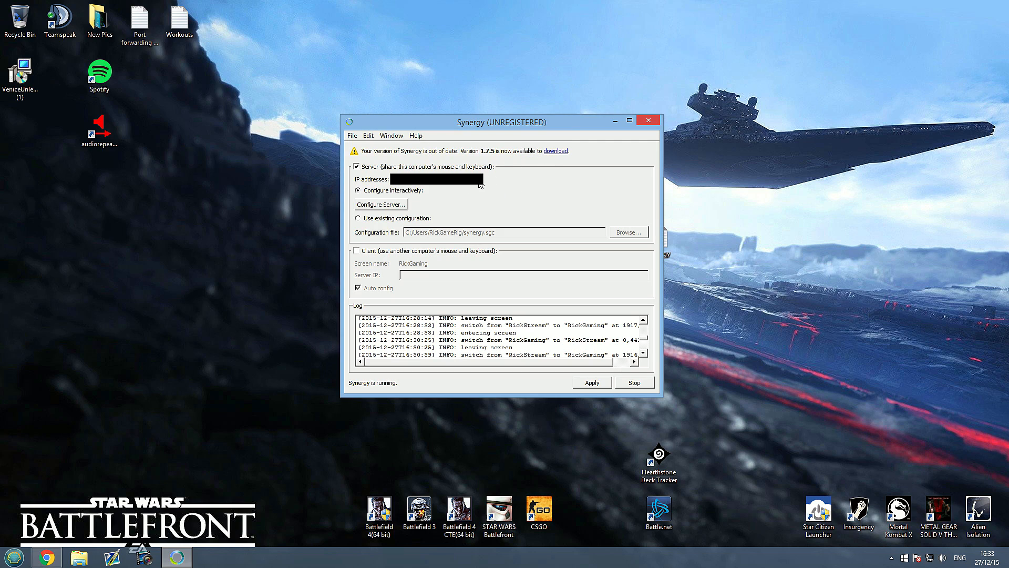
mouse_move(482, 195)
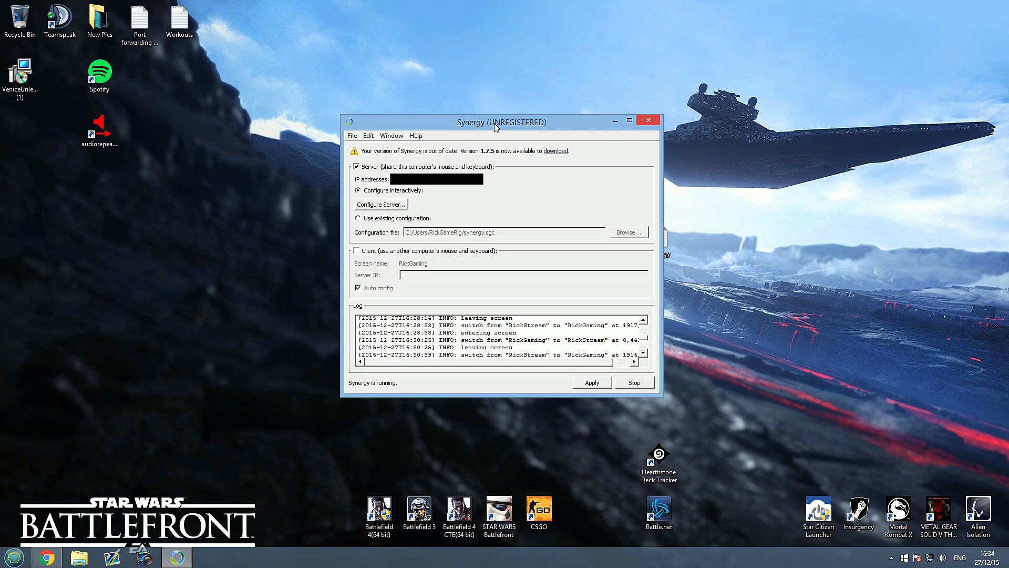
mouse_move(311, 248)
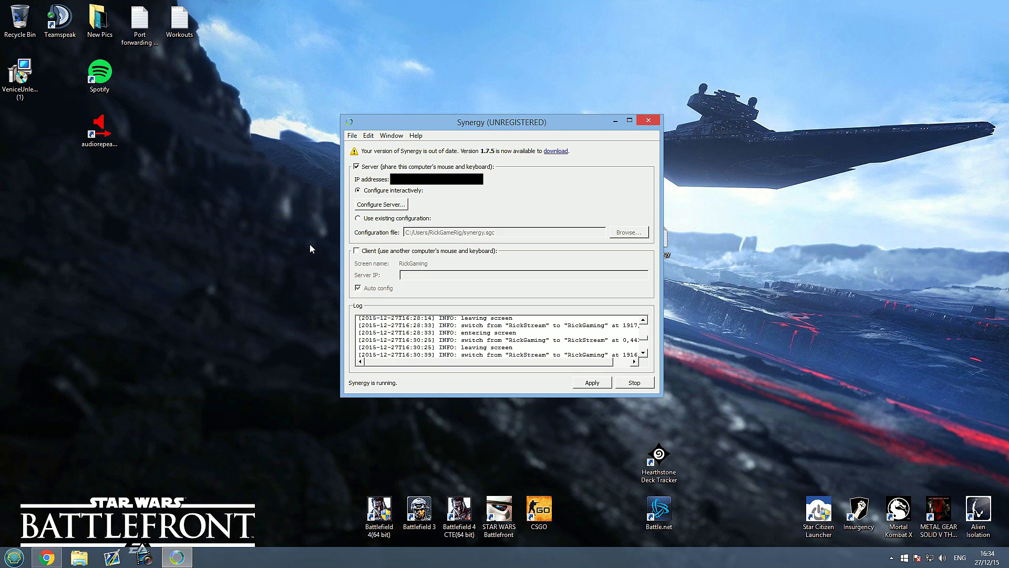
mouse_move(517, 210)
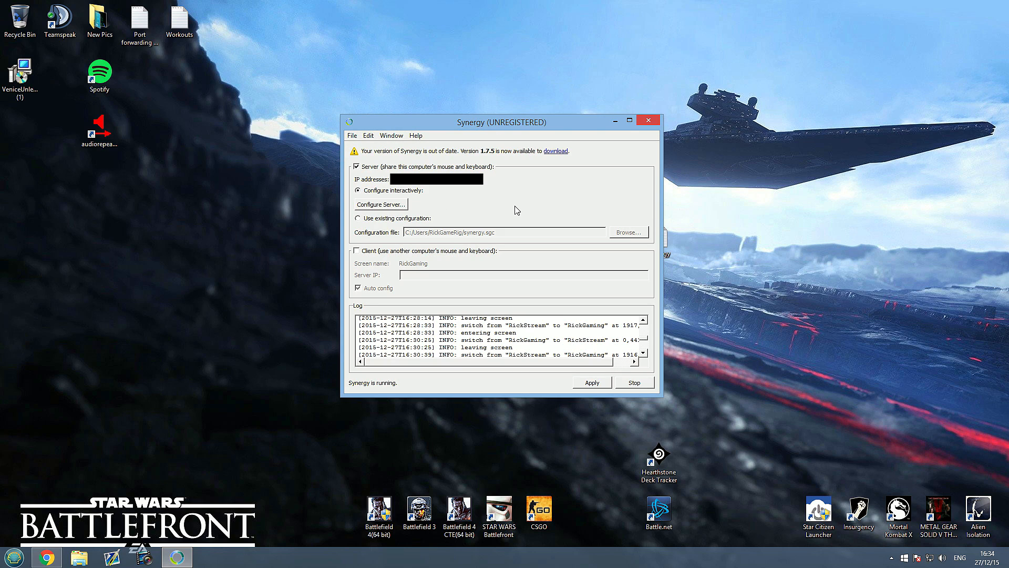
mouse_move(510, 198)
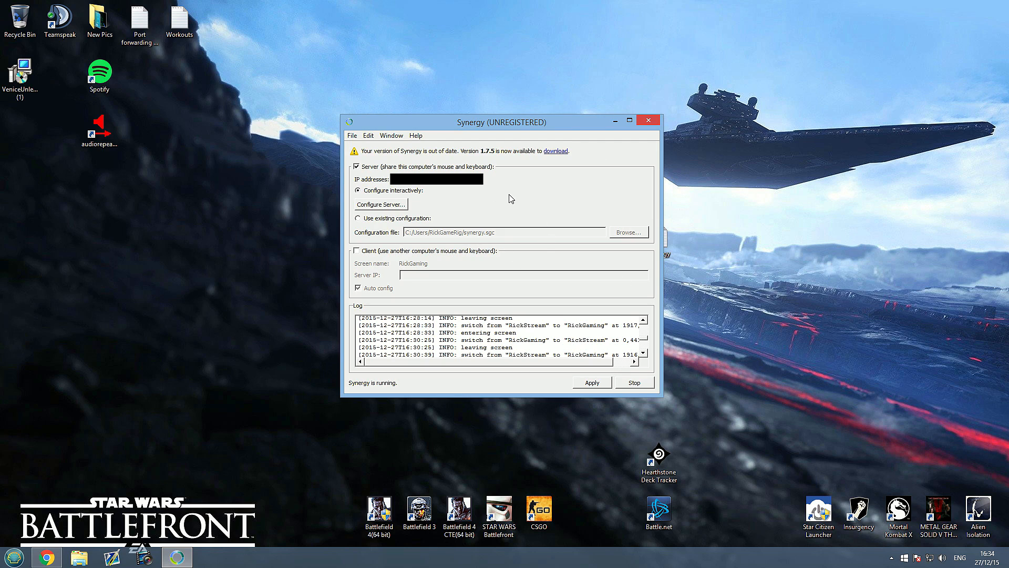
mouse_move(496, 206)
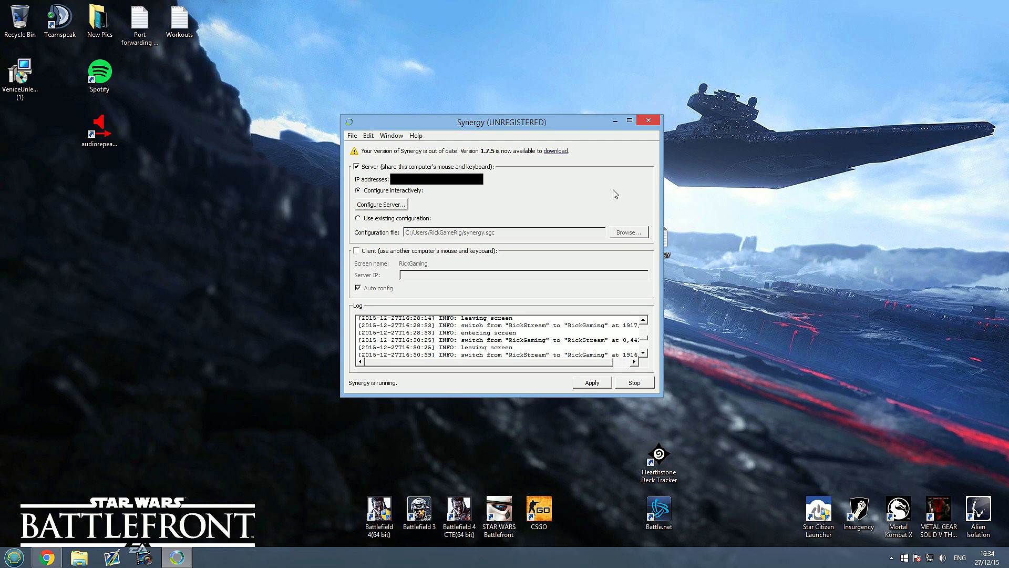
mouse_move(622, 189)
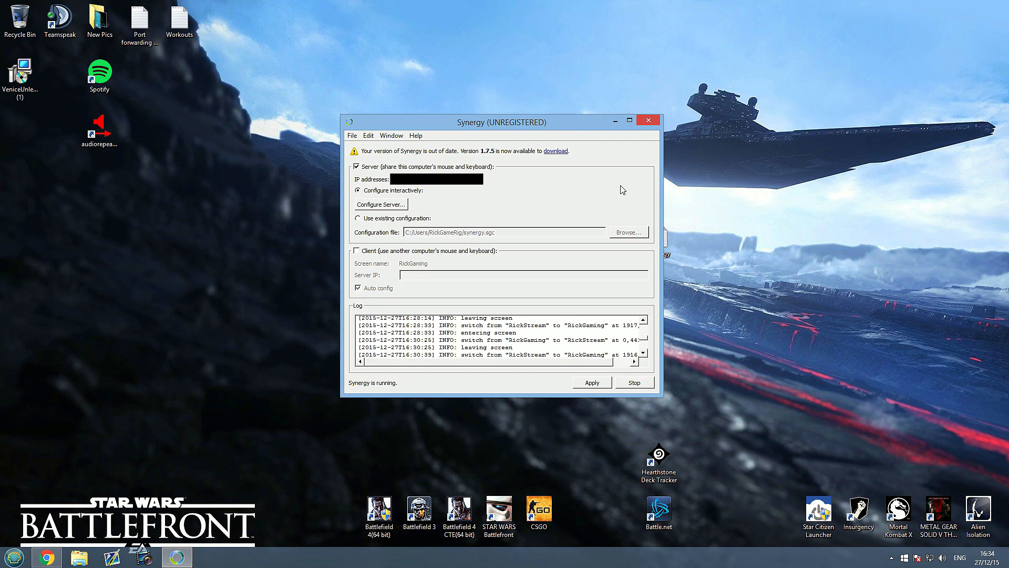
mouse_move(522, 230)
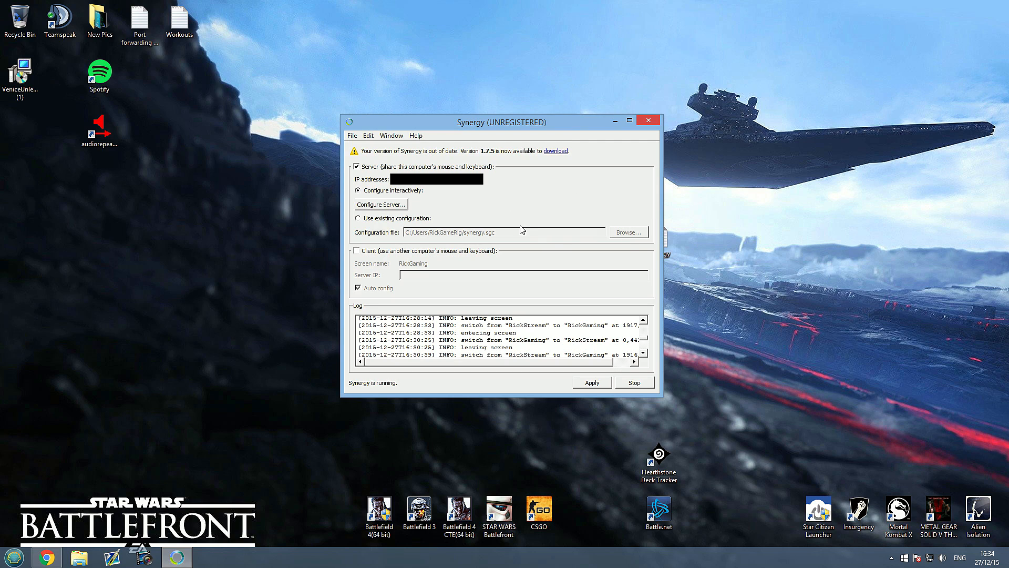
mouse_move(539, 212)
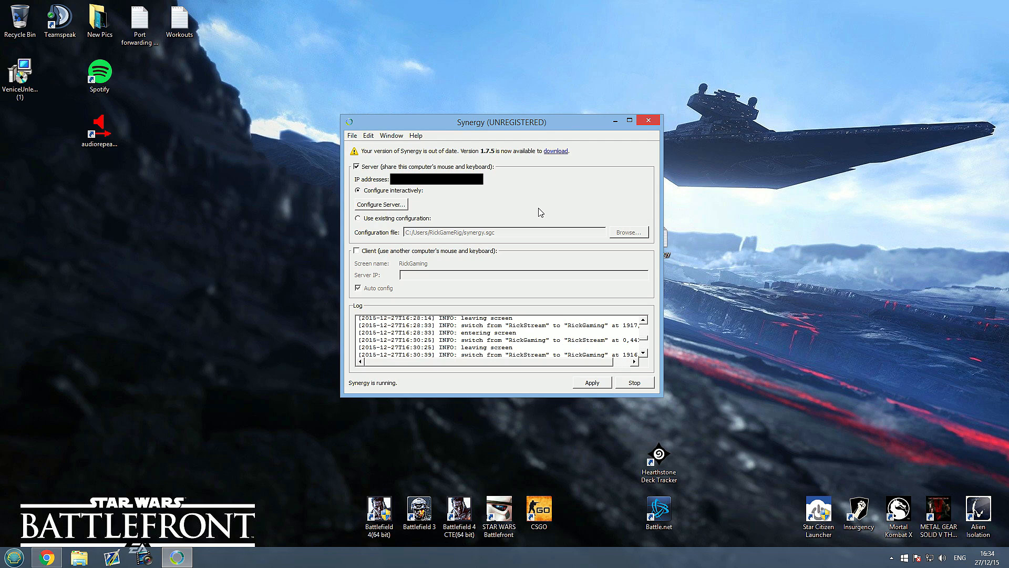
mouse_move(525, 208)
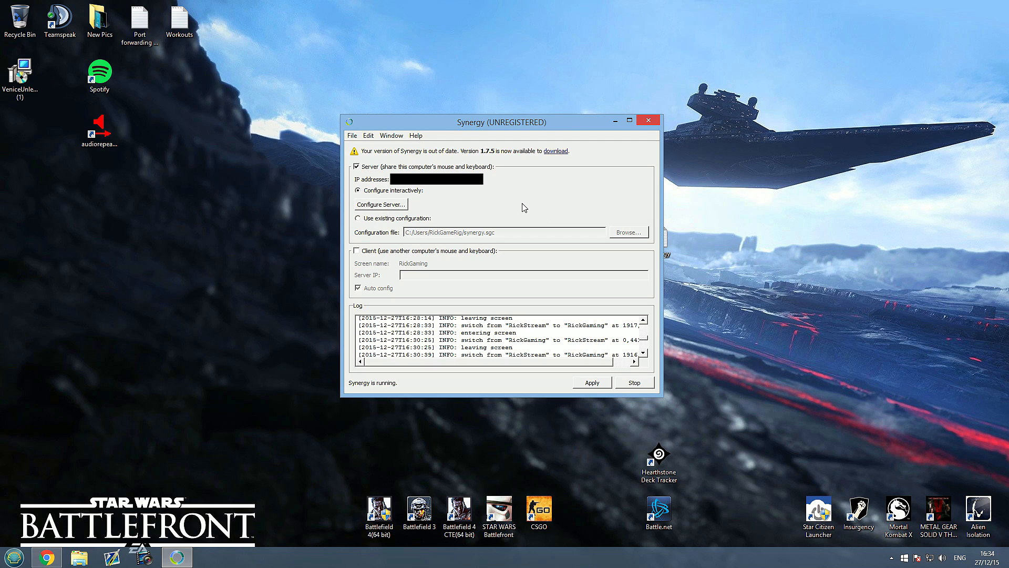
mouse_move(512, 205)
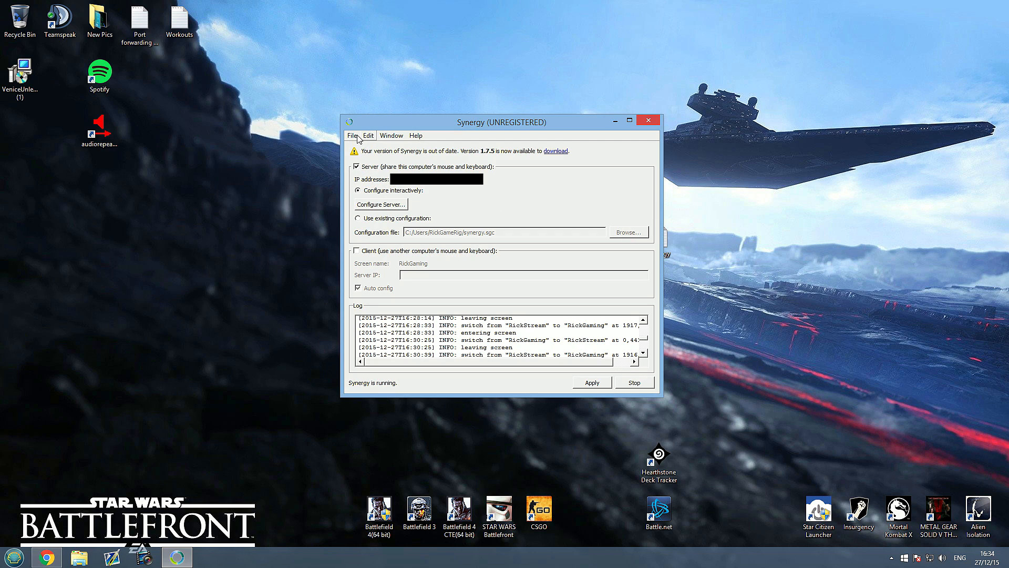
Open the server configuration, add a screen right of RickStream, then remove it.
click(352, 135)
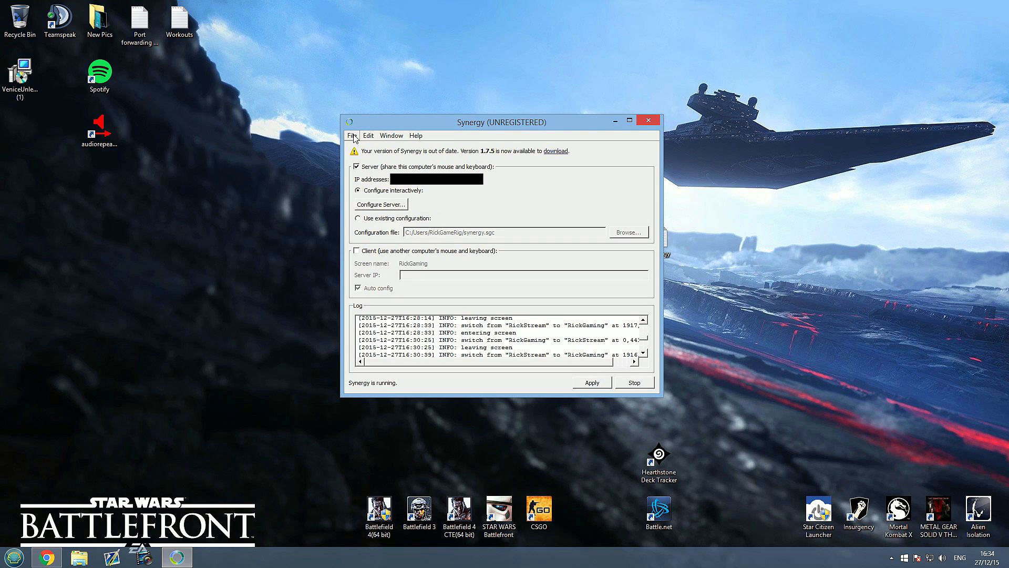
mouse_move(433, 197)
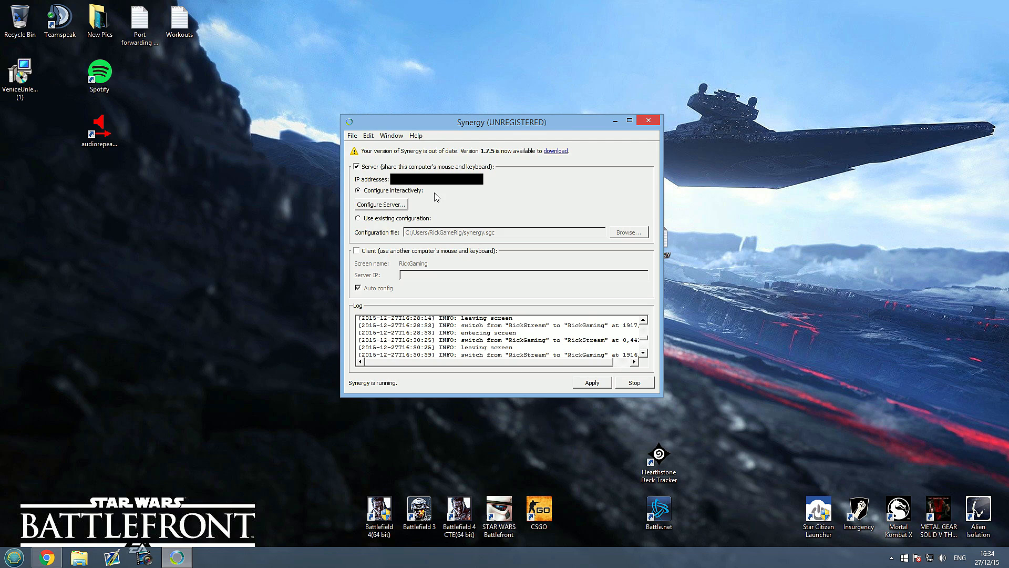
mouse_move(454, 196)
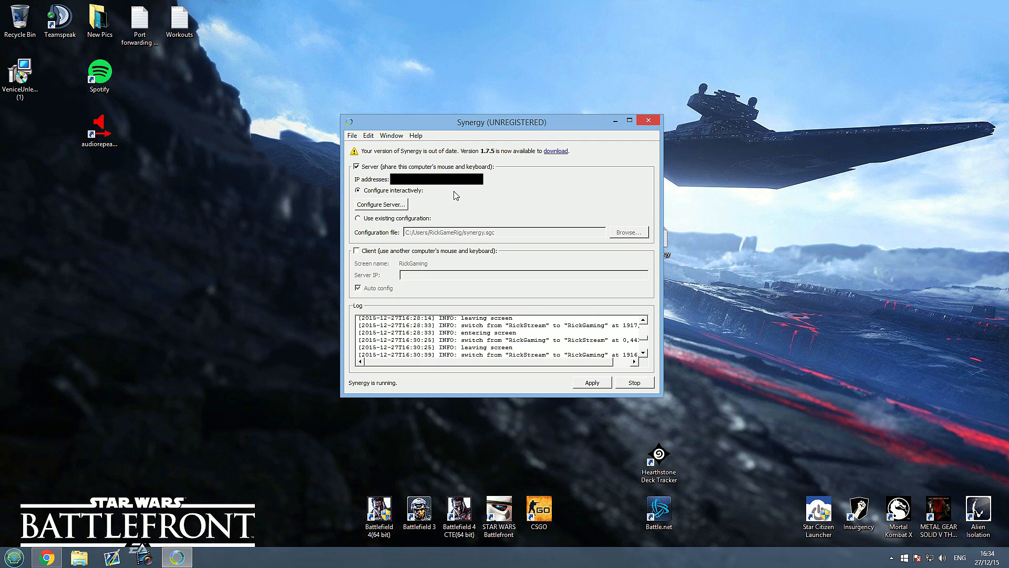
mouse_move(483, 189)
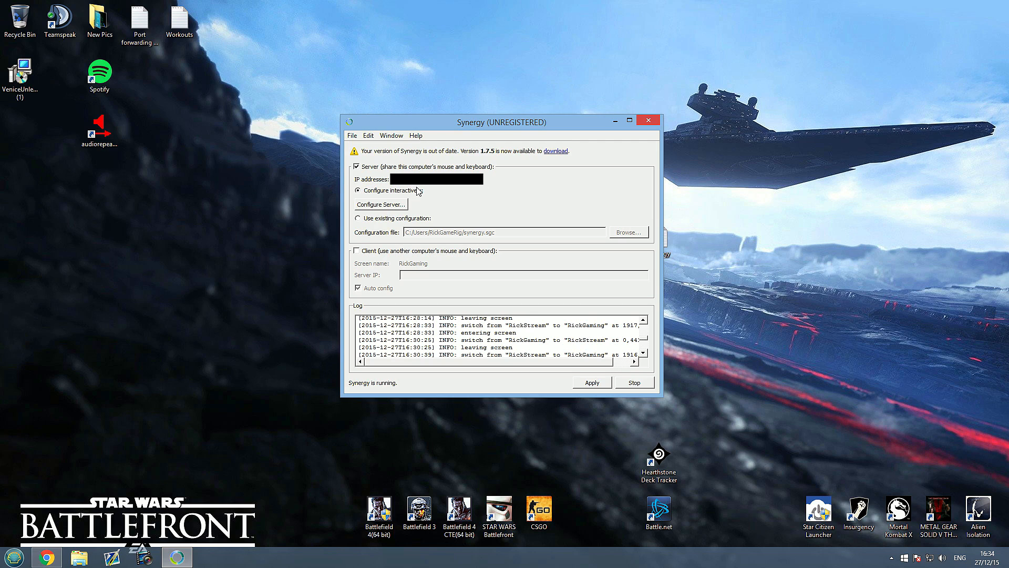
mouse_move(475, 189)
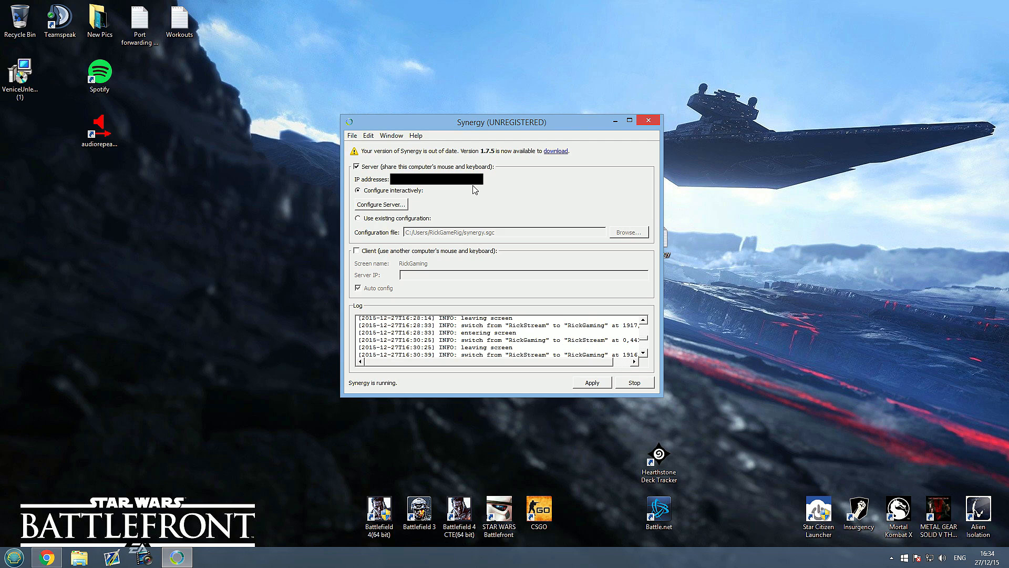
mouse_move(394, 204)
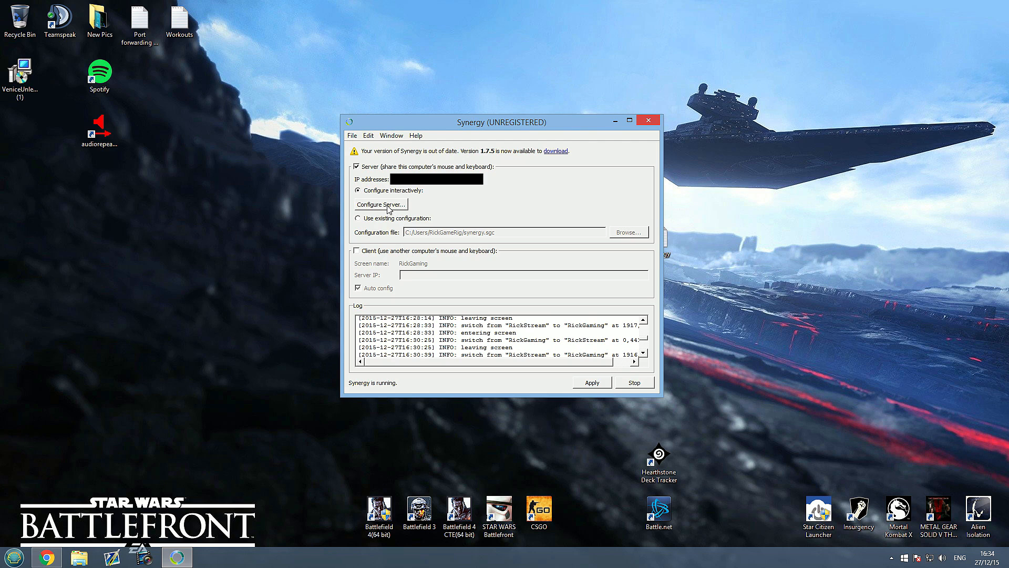
click(381, 204)
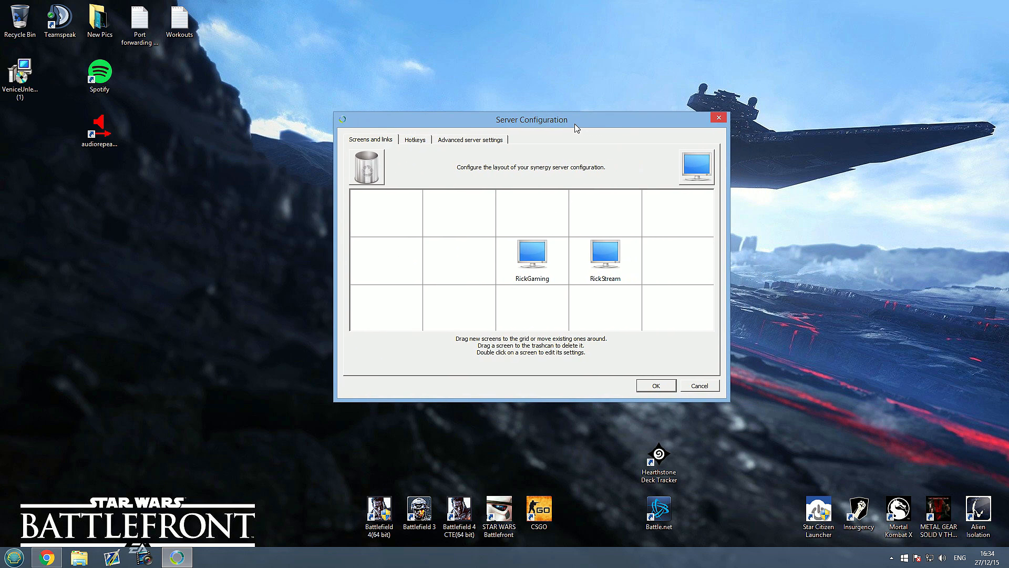
mouse_move(554, 277)
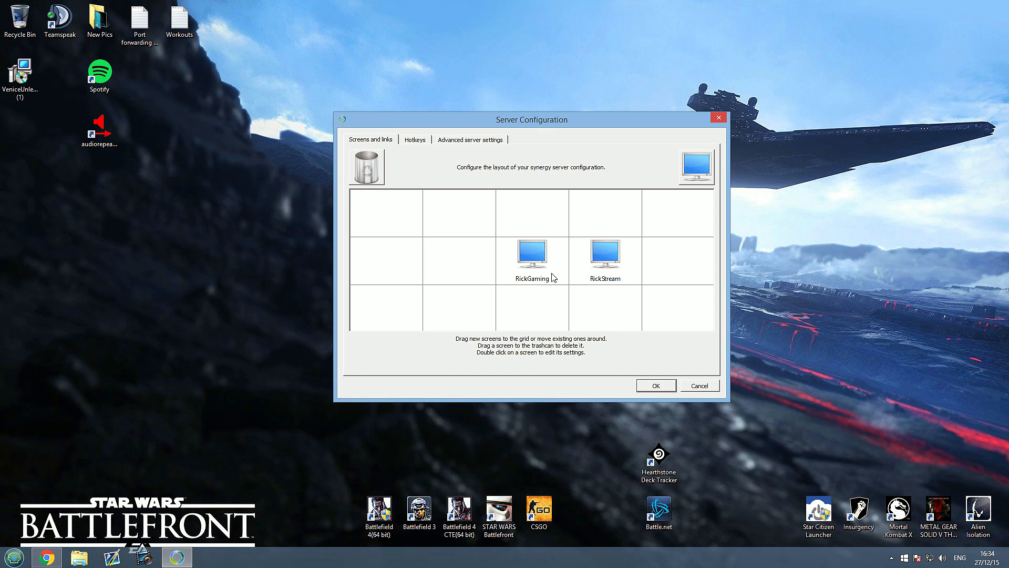
mouse_move(536, 265)
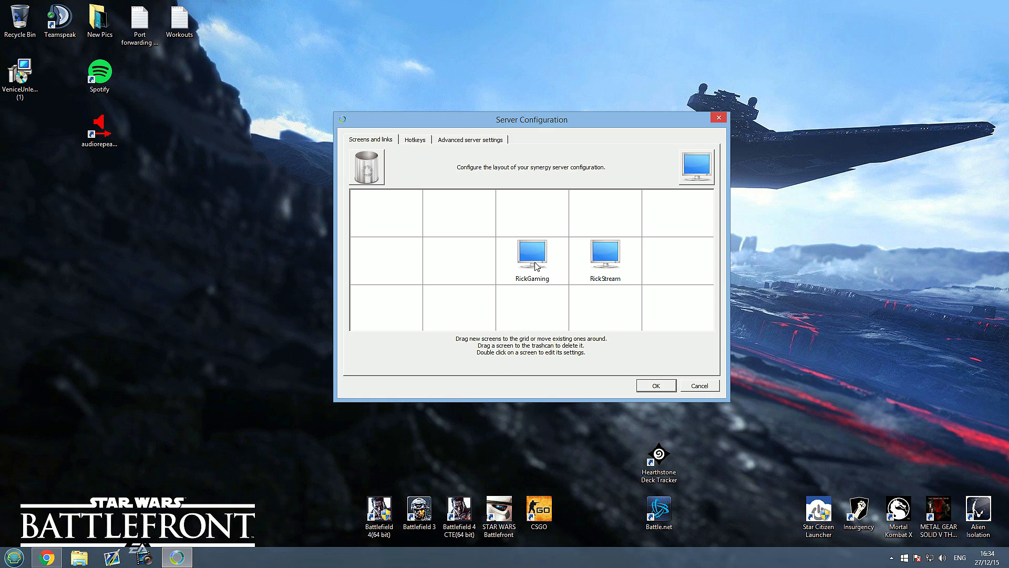
mouse_move(604, 263)
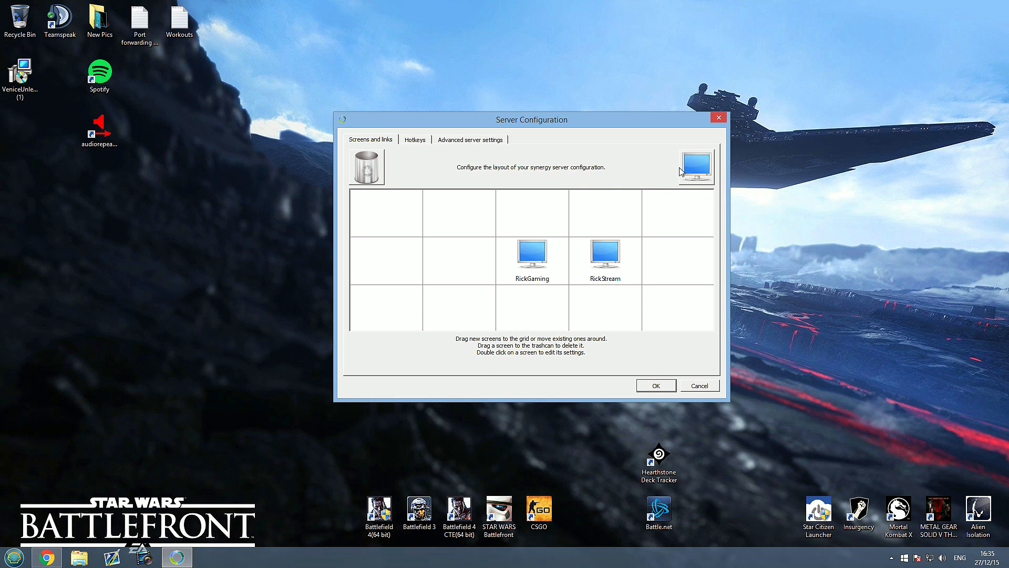
drag(696, 166, 674, 261)
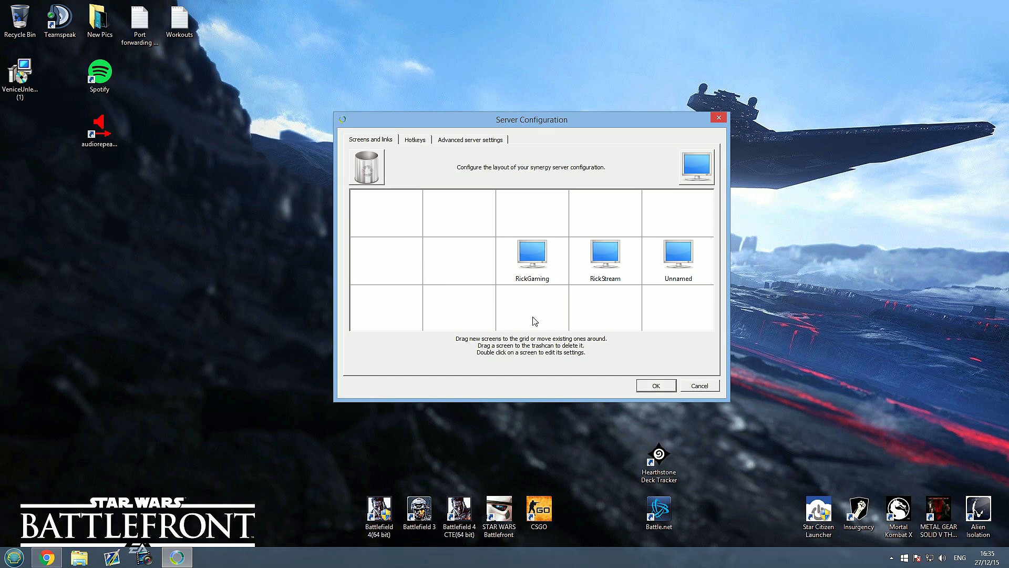
mouse_move(570, 284)
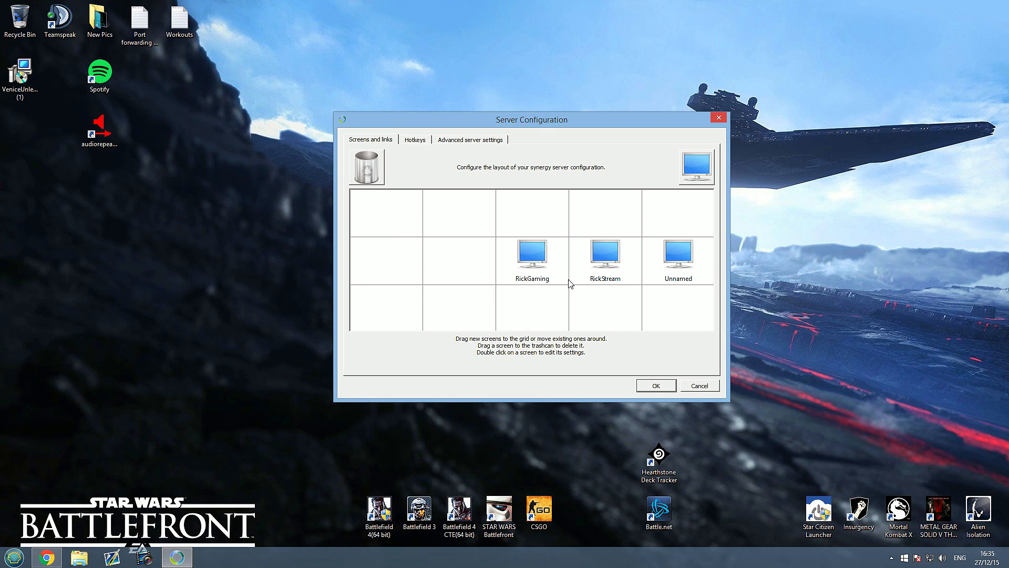
mouse_move(561, 276)
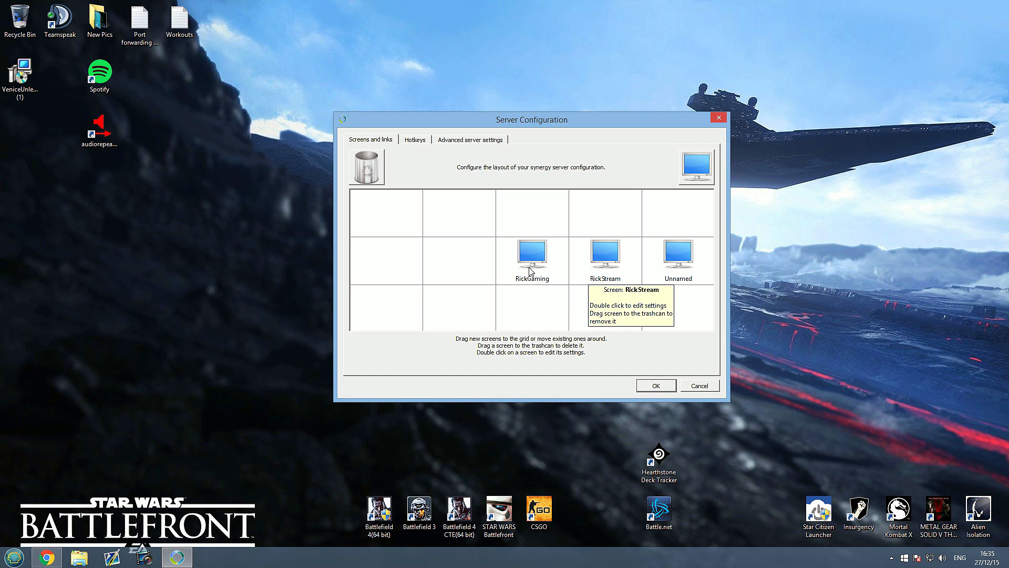
double_click(677, 256)
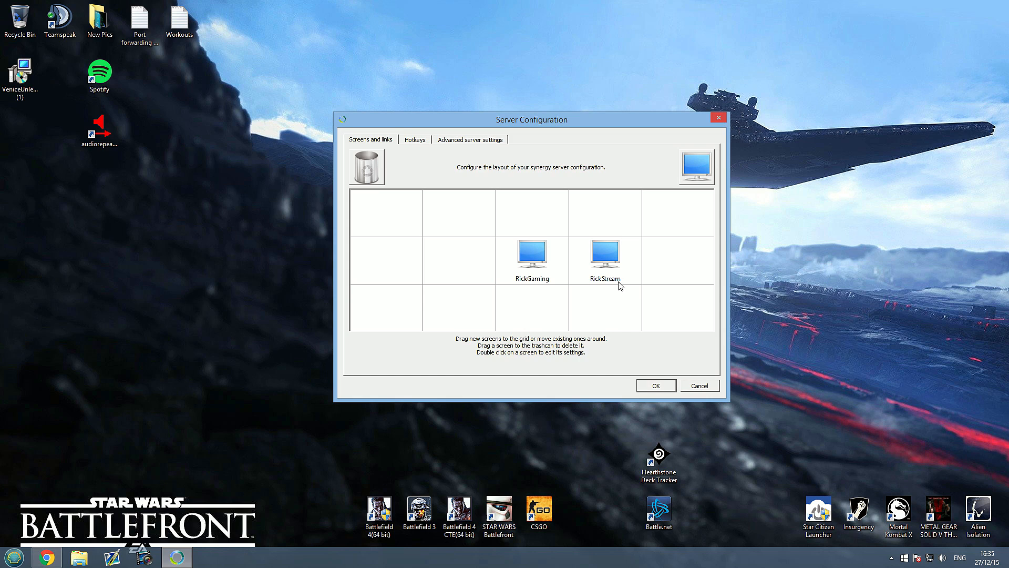
click(605, 259)
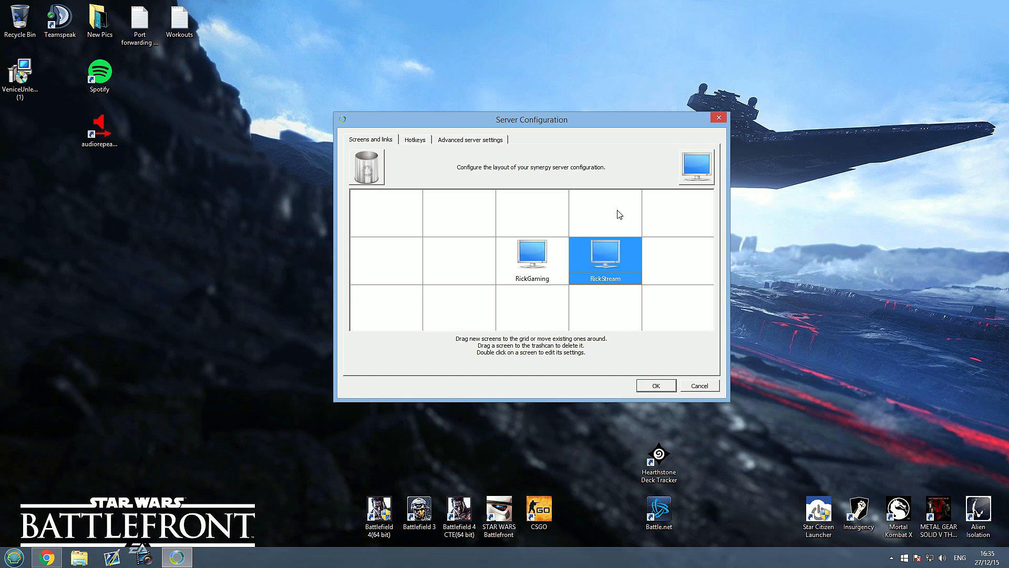
Review the RickStream screen's name in its settings window and confirm with OK.
double_click(604, 260)
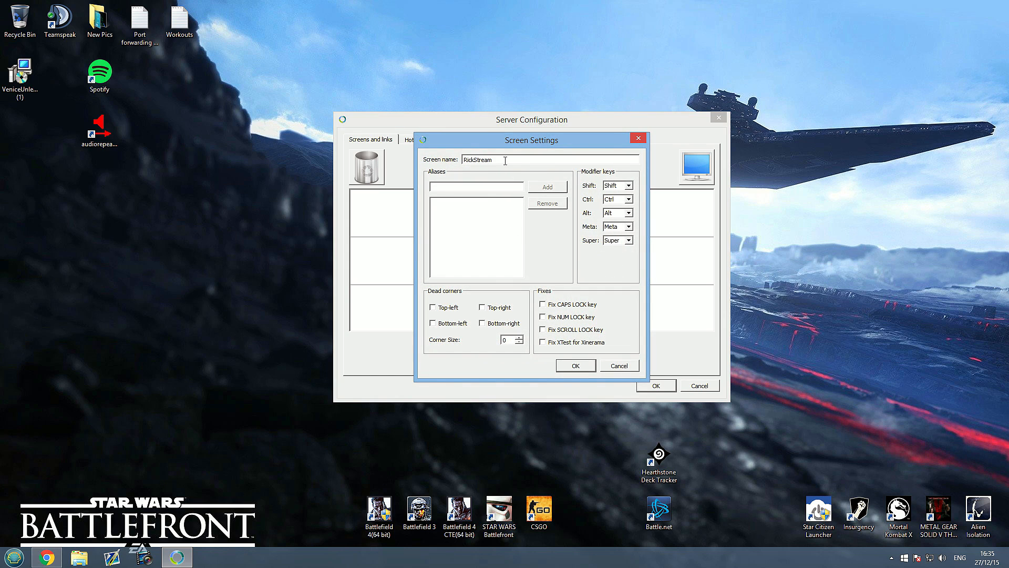
drag(532, 140, 558, 169)
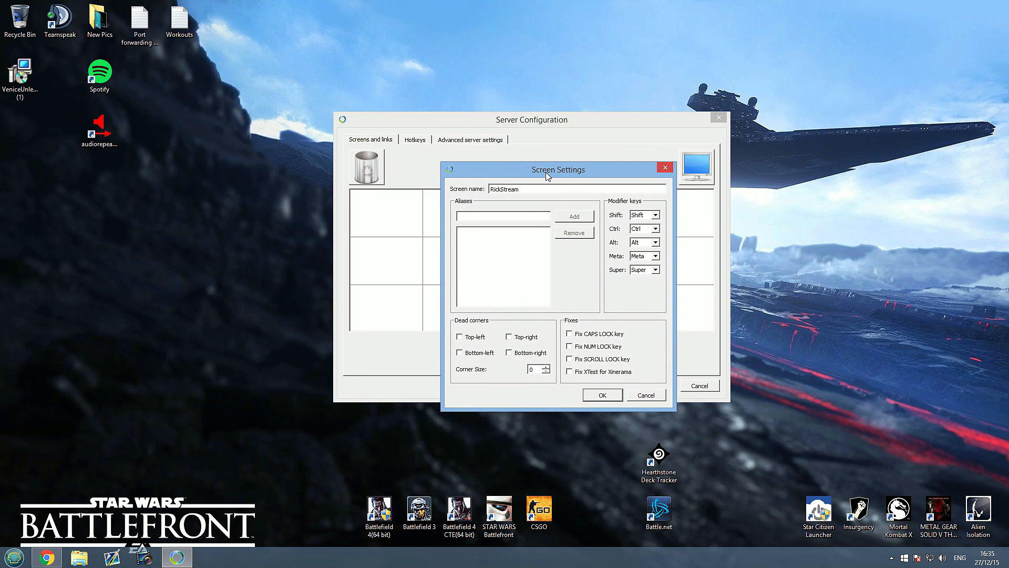
drag(557, 169, 591, 182)
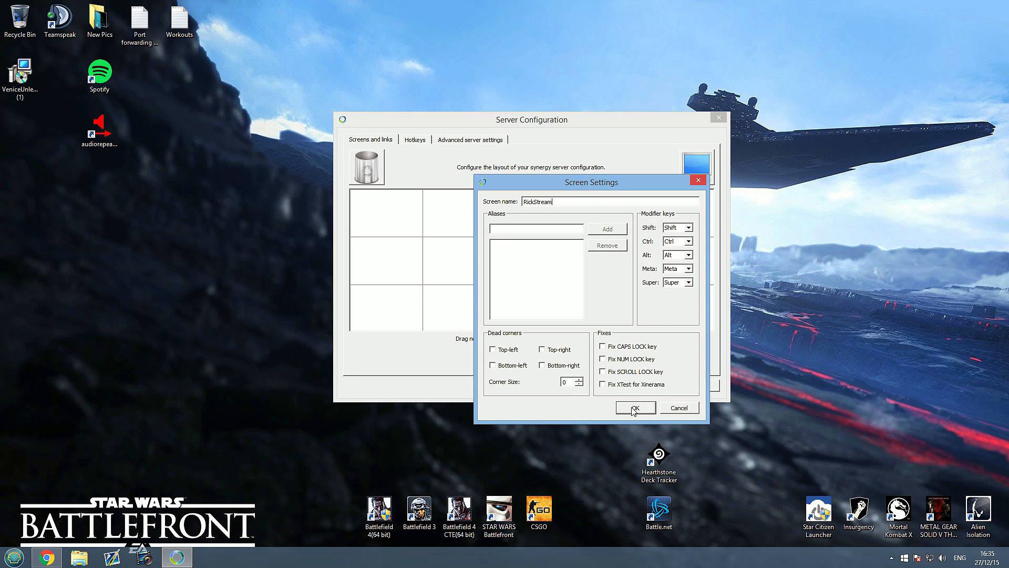
click(635, 407)
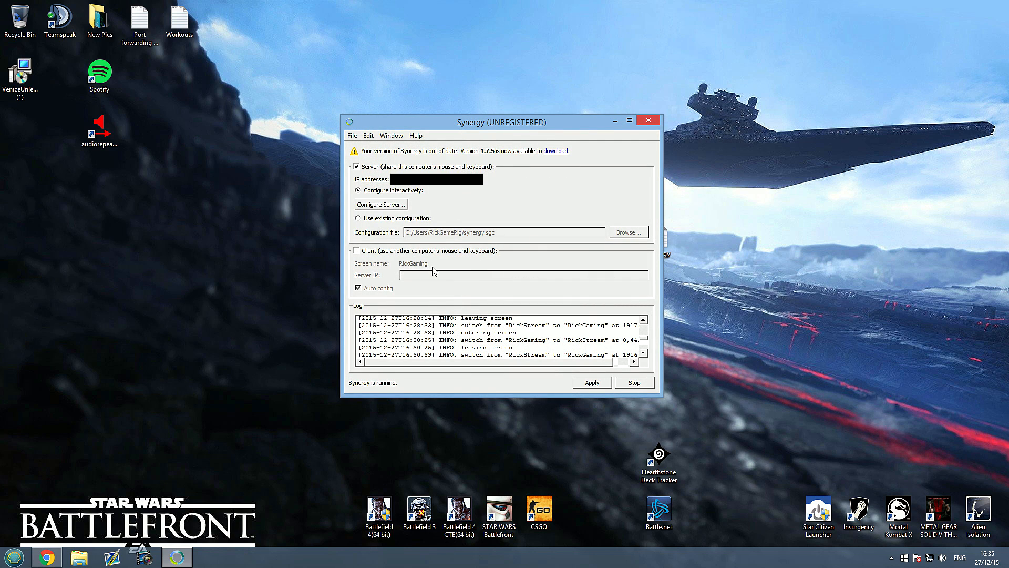
mouse_move(495, 198)
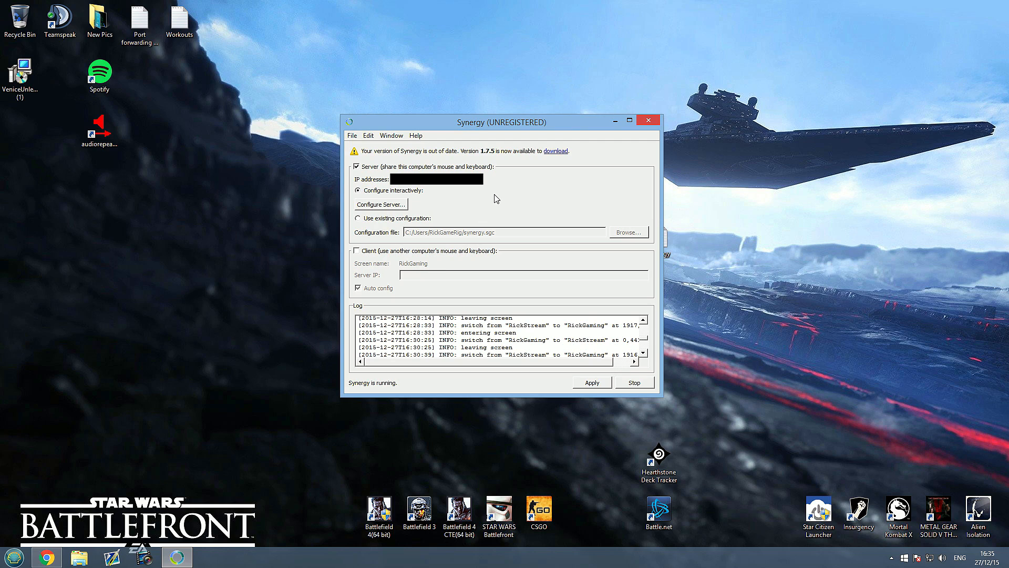
mouse_move(473, 241)
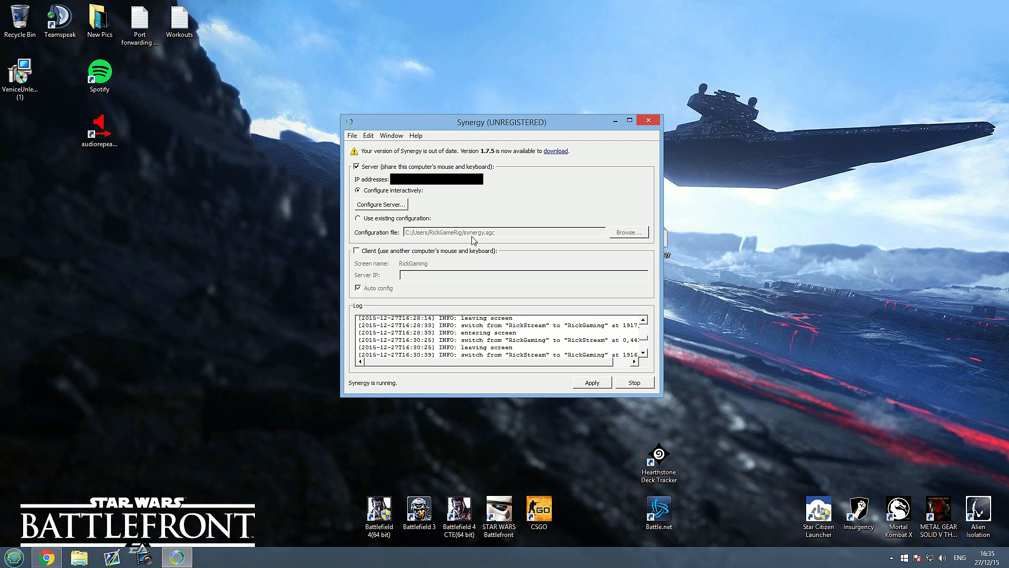
mouse_move(479, 206)
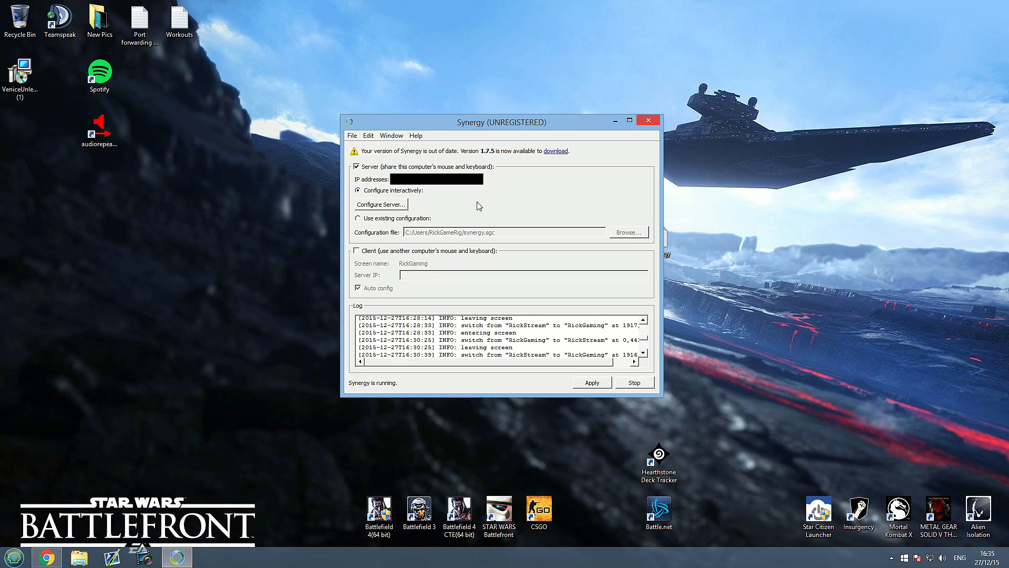
mouse_move(476, 213)
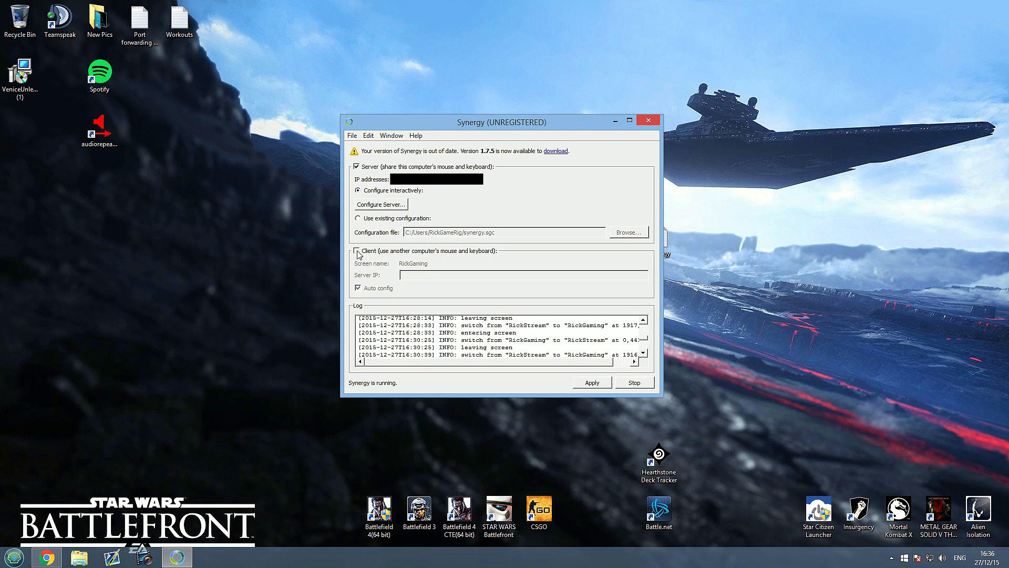
click(358, 250)
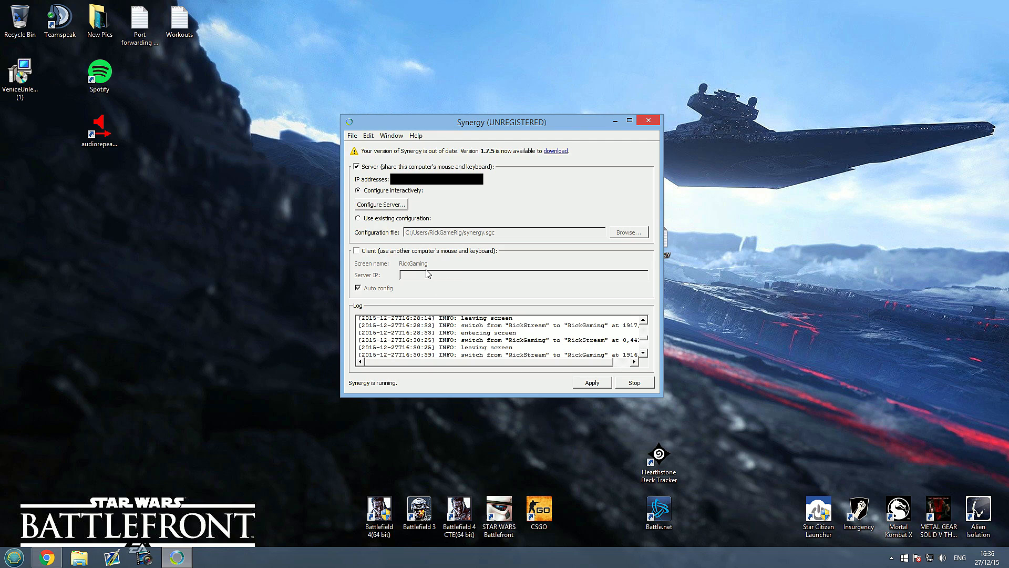
mouse_move(413, 283)
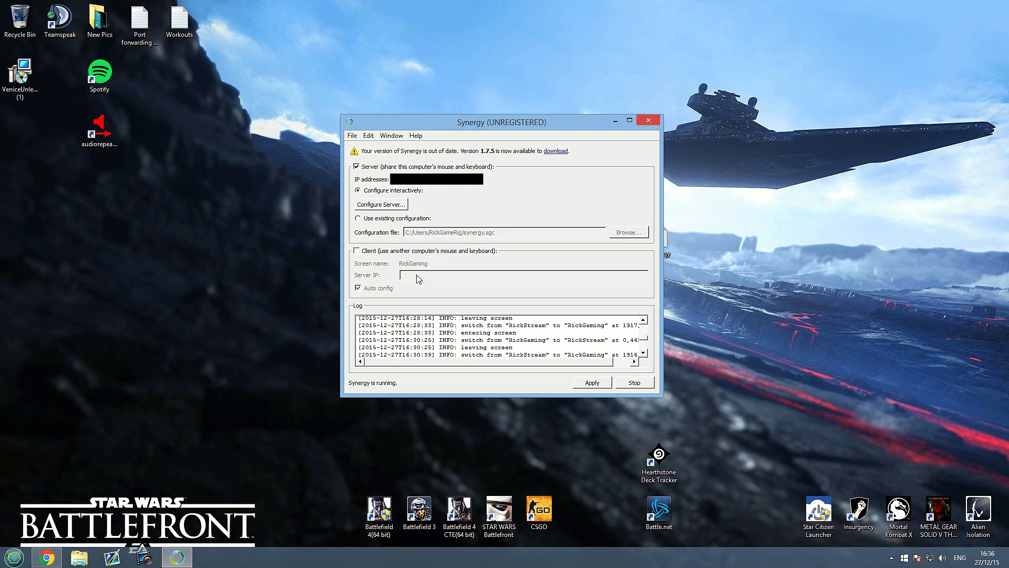
mouse_move(421, 281)
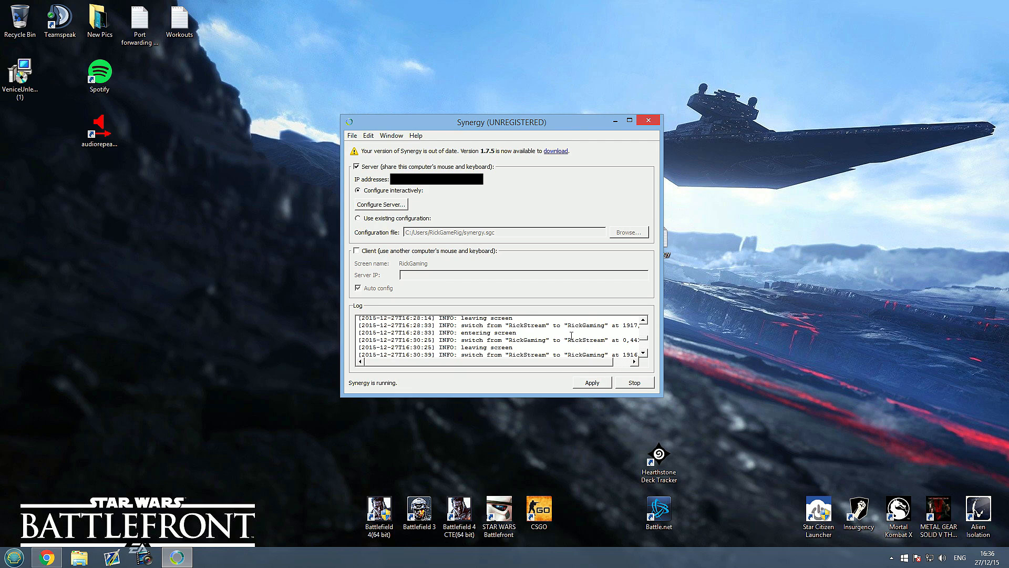
mouse_move(561, 254)
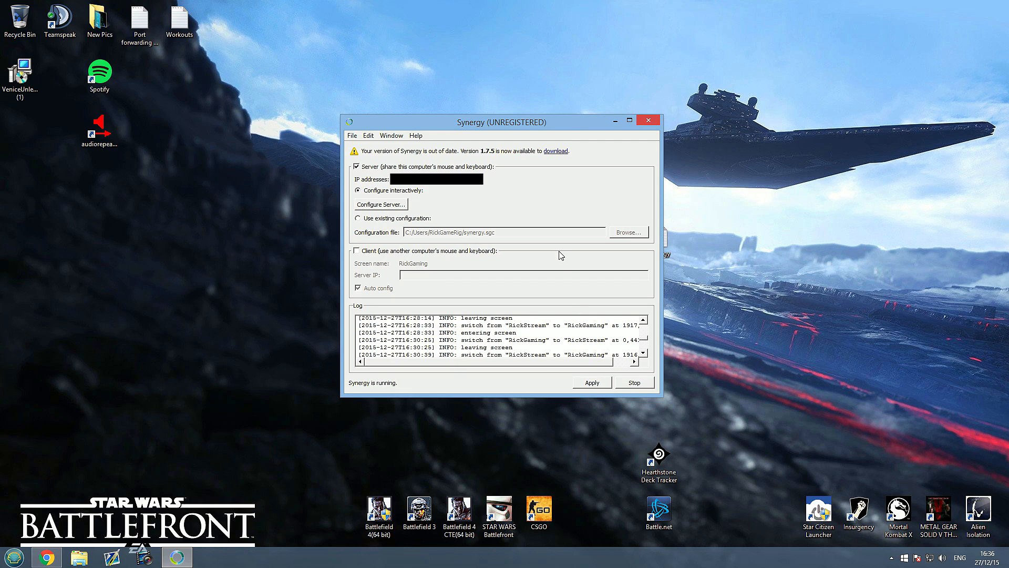
mouse_move(595, 382)
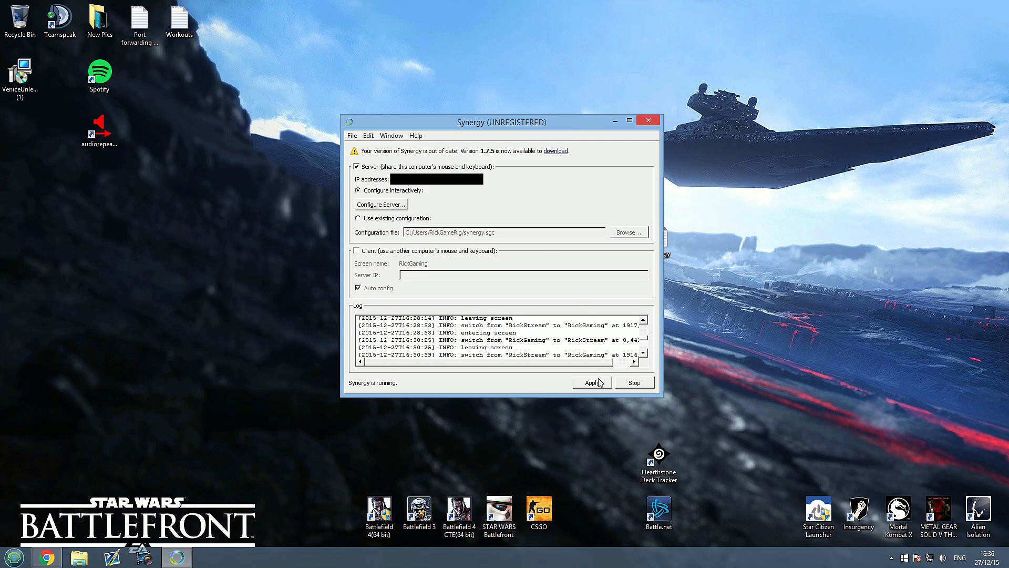
Apply the configuration and restart the server, retrying after the launch error.
click(634, 381)
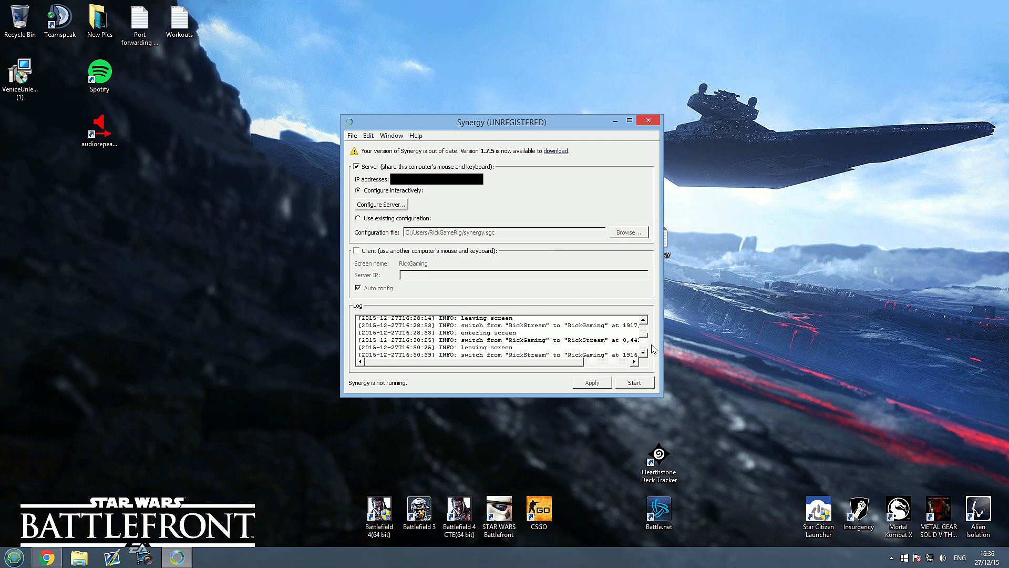
click(634, 382)
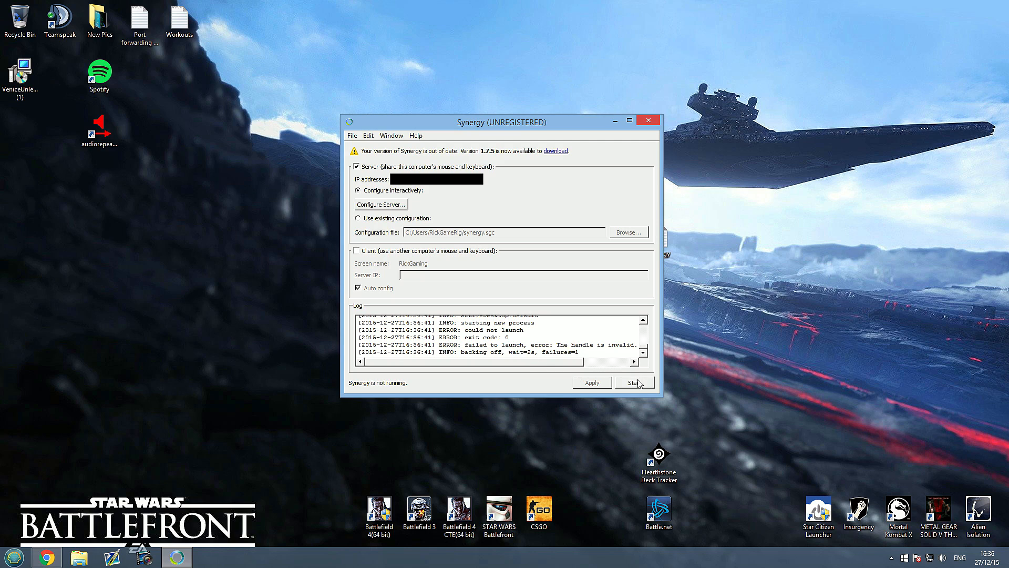
click(634, 382)
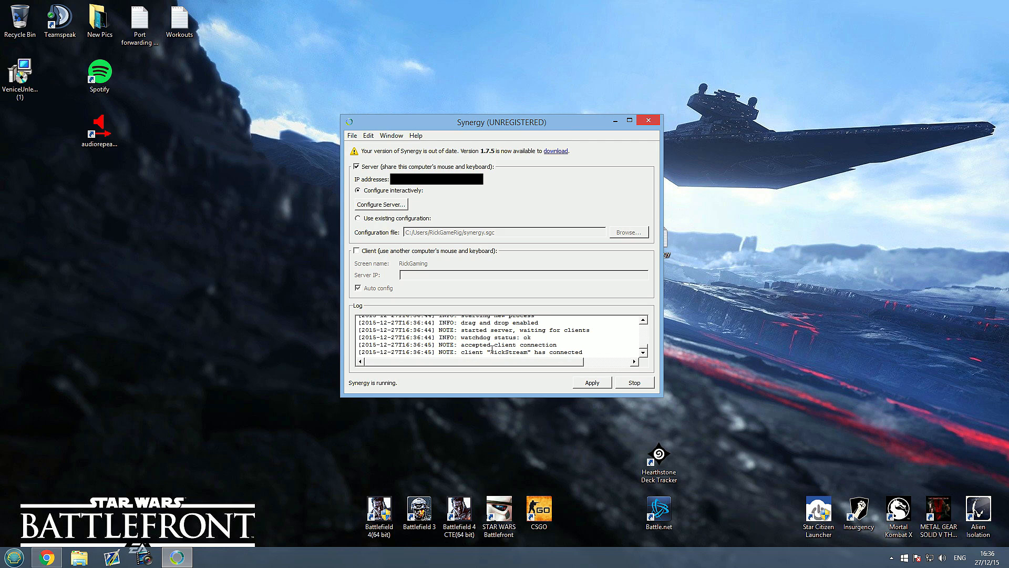
mouse_move(483, 204)
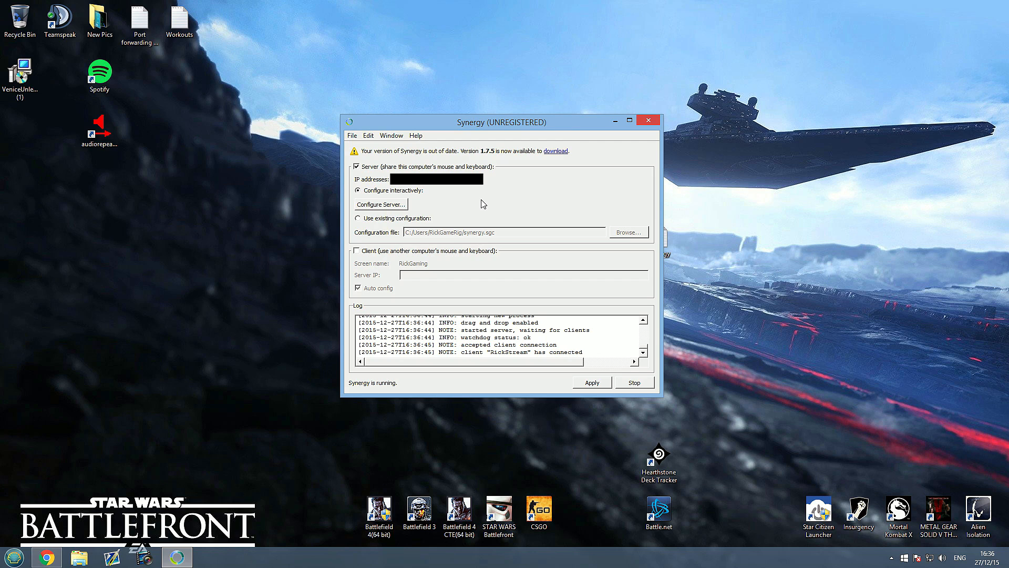
click(368, 135)
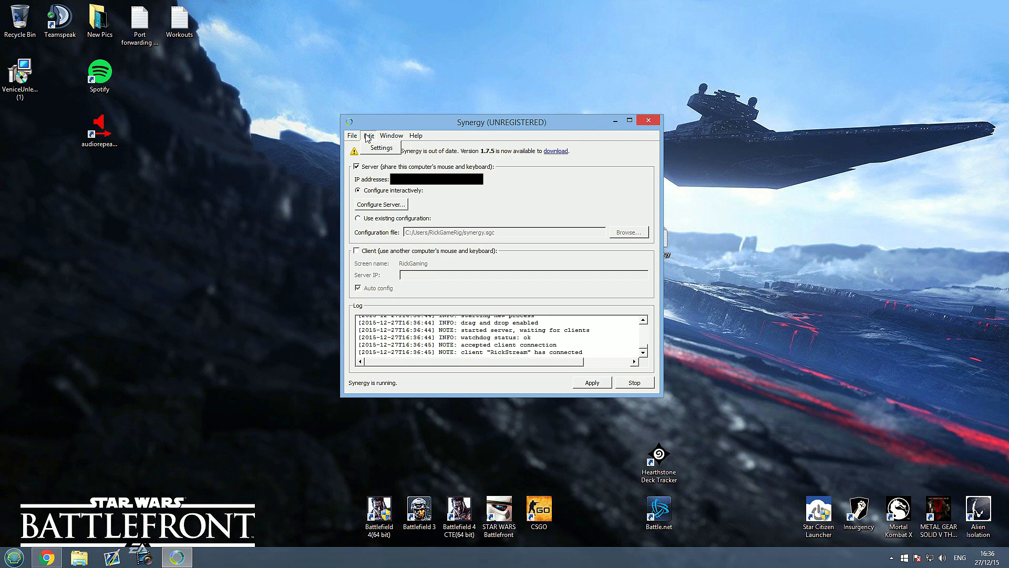
Verify the server port is 24800 in Settings and close the dialog.
click(382, 148)
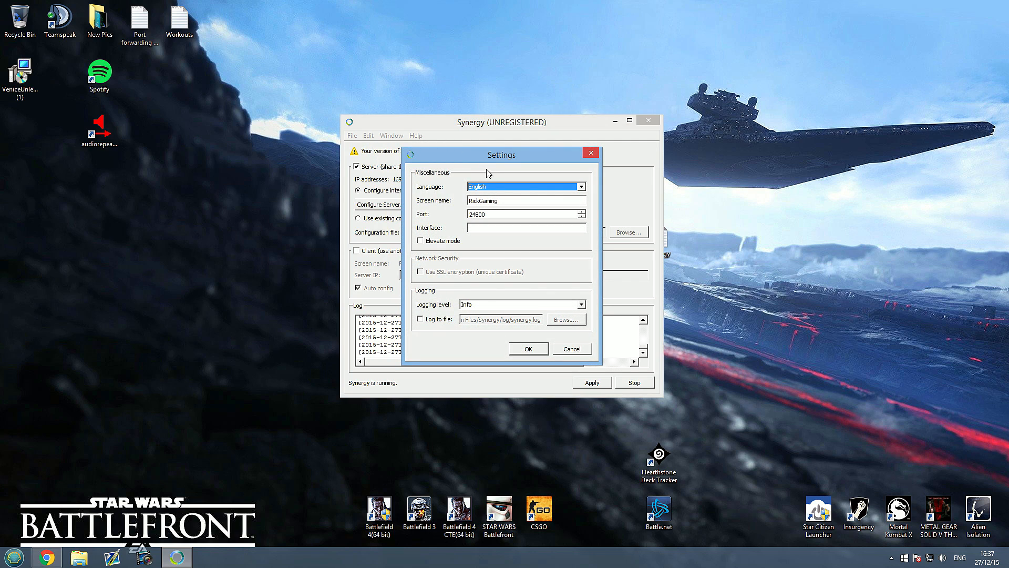
click(521, 213)
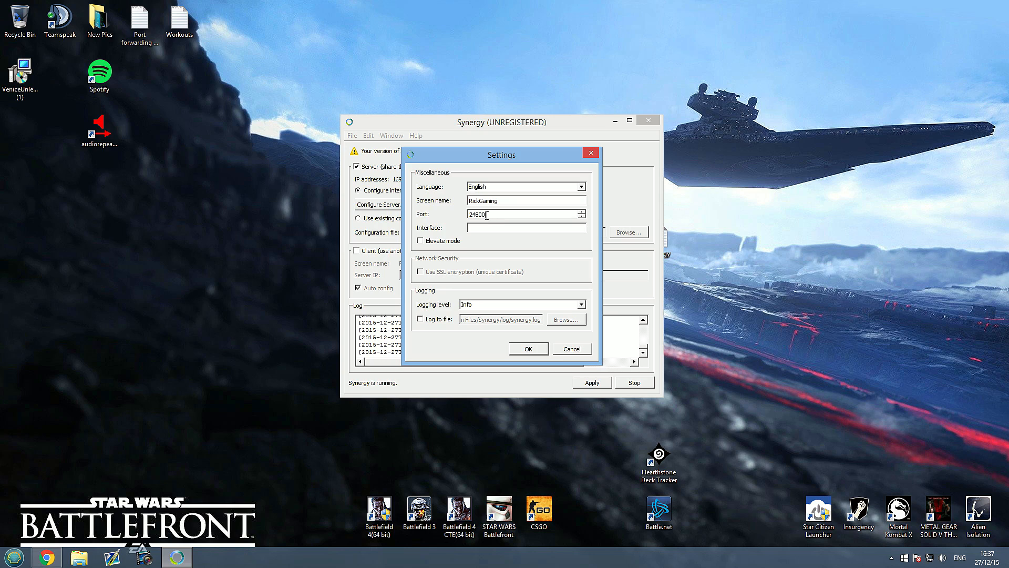
mouse_move(488, 218)
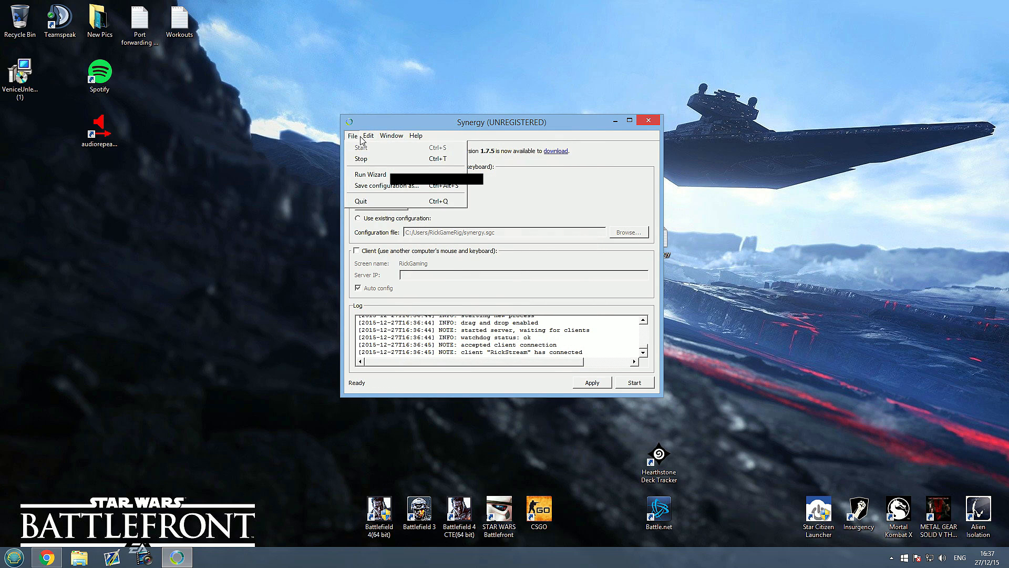
click(390, 135)
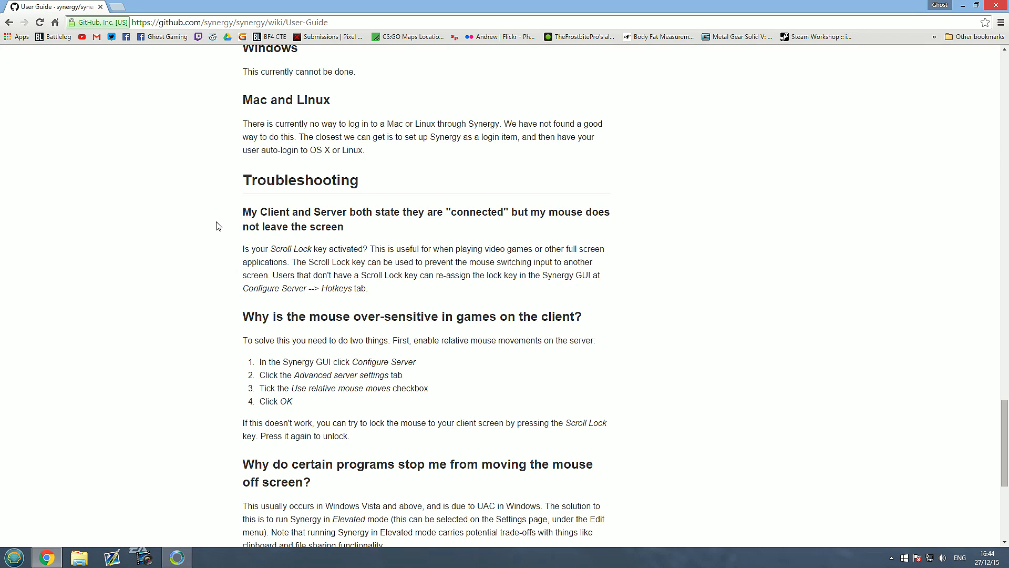
mouse_move(220, 224)
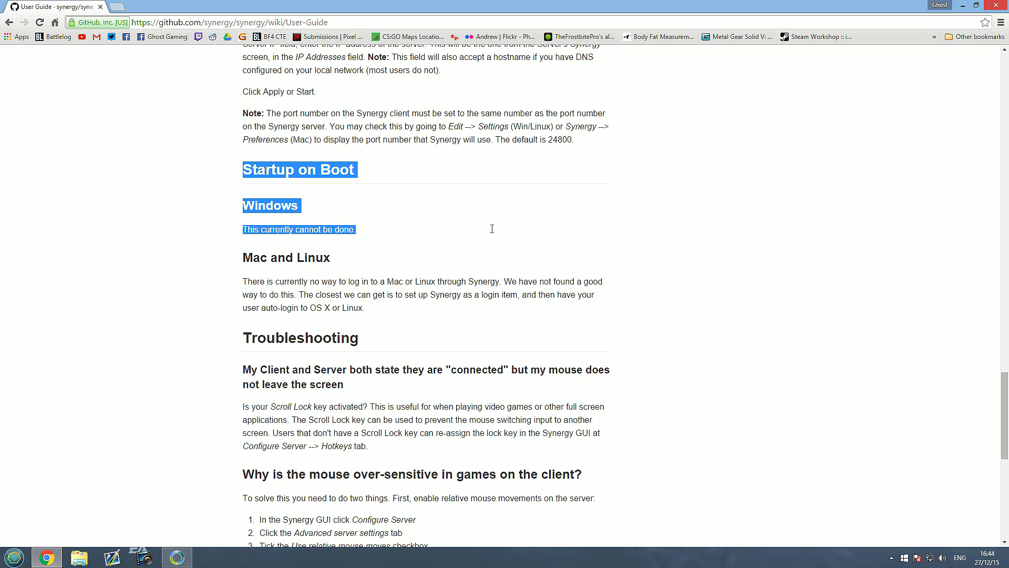
Deselect the Windows note in the guide's Startup on Boot section.
click(186, 275)
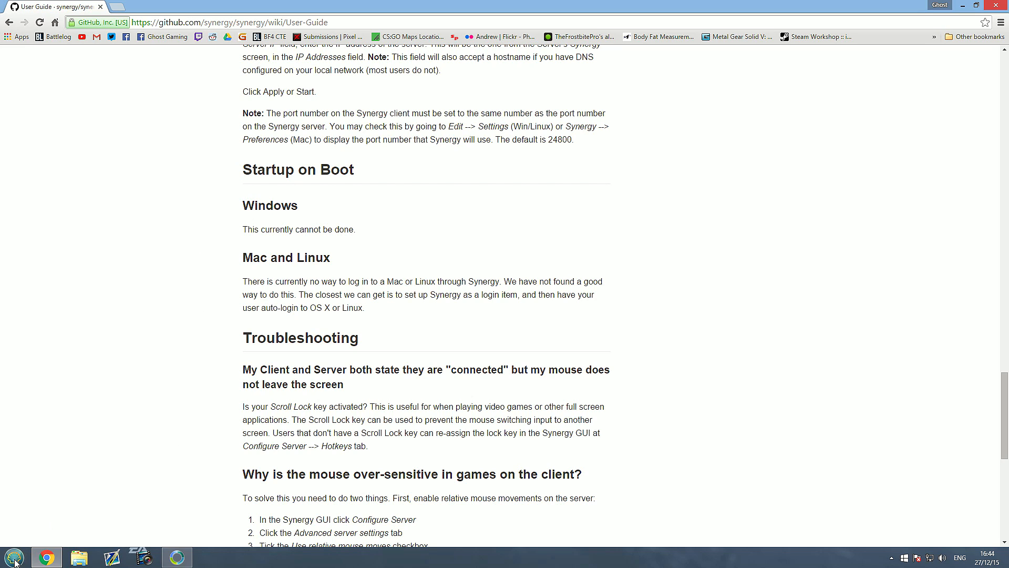
click(12, 557)
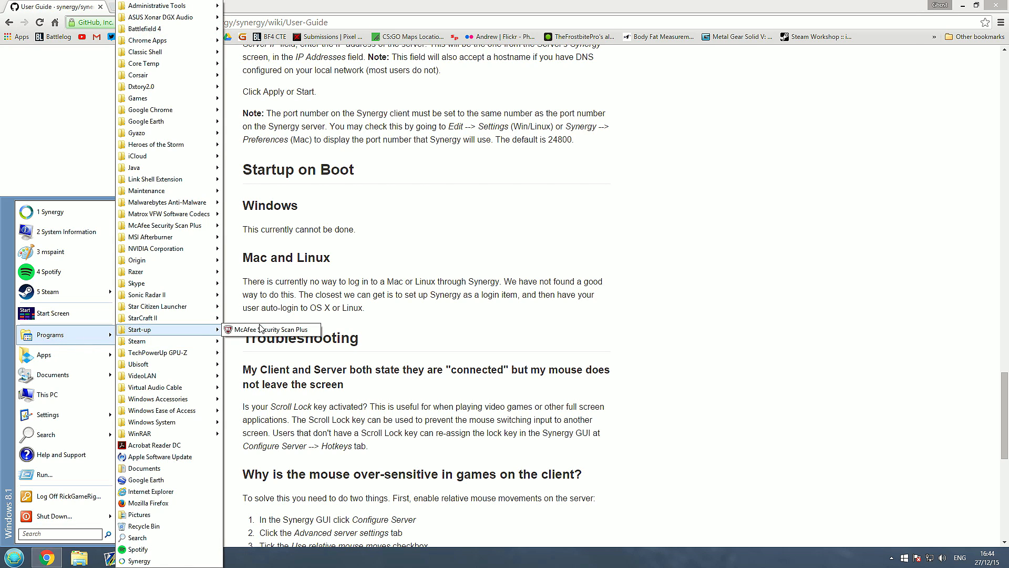
mouse_move(182, 334)
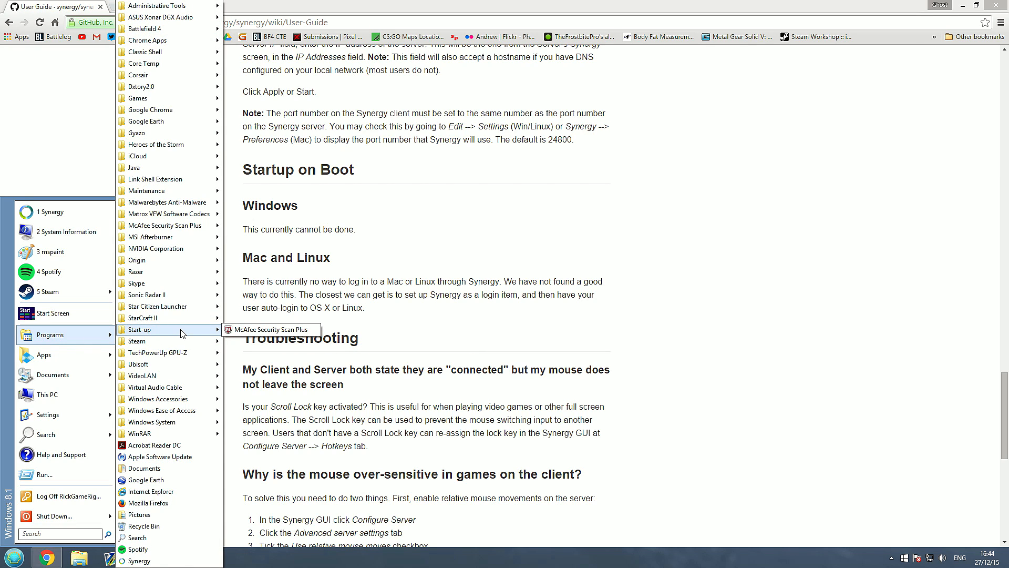
click(140, 330)
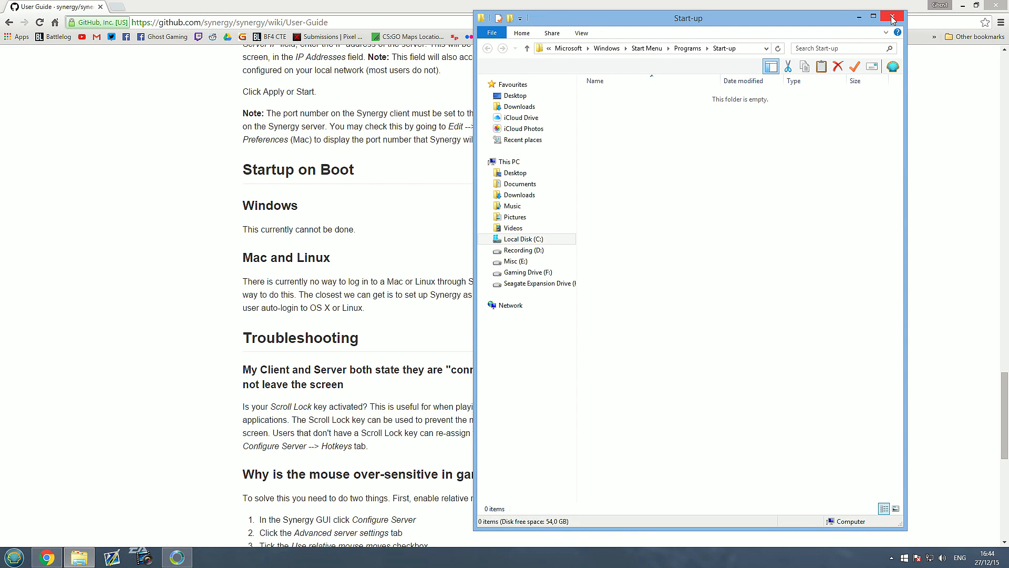
click(892, 17)
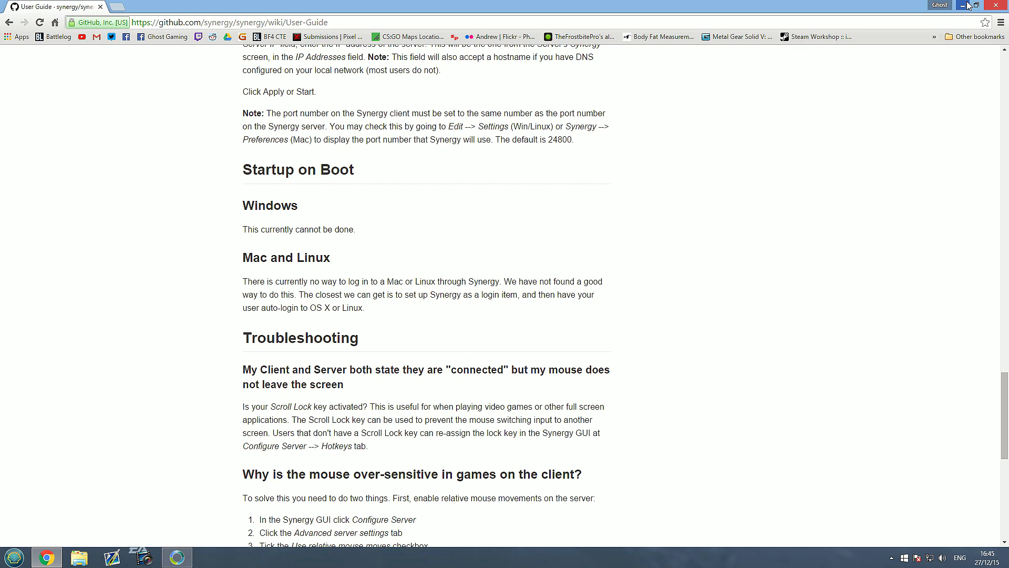
Minimise Chrome, close Synergy to the tray, reopen it from the tray icon, and close it again.
click(971, 6)
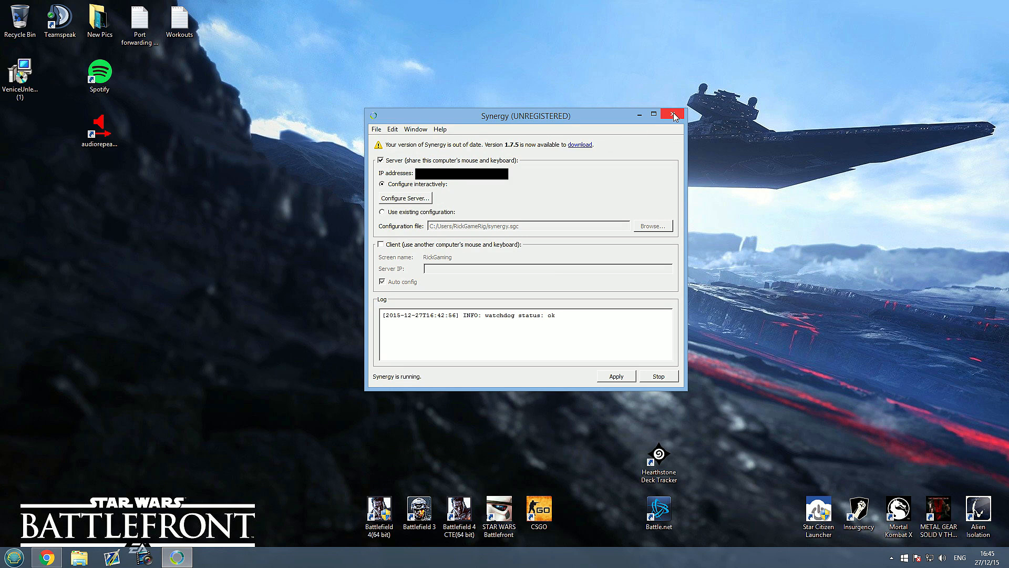
click(673, 115)
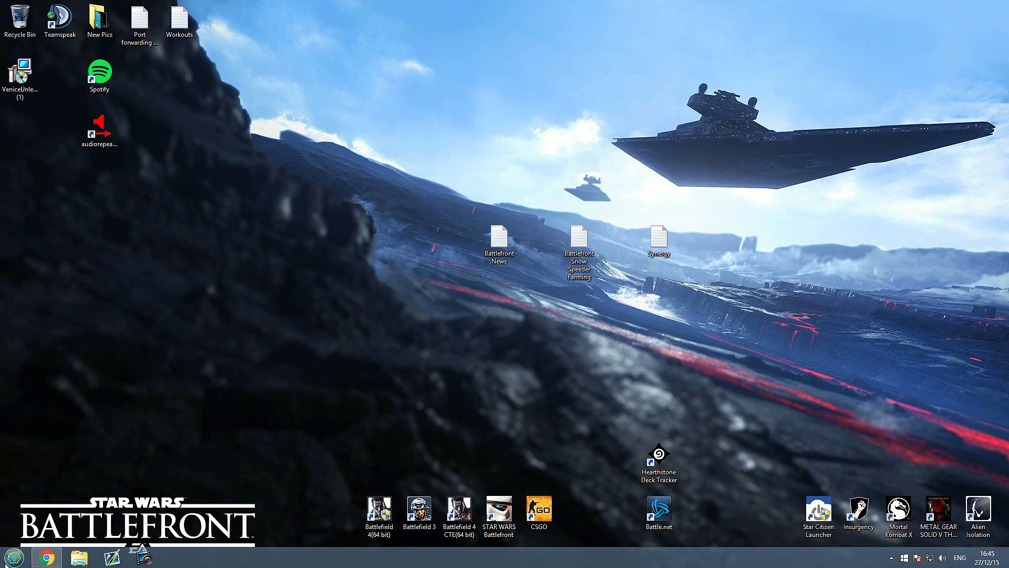
double_click(658, 241)
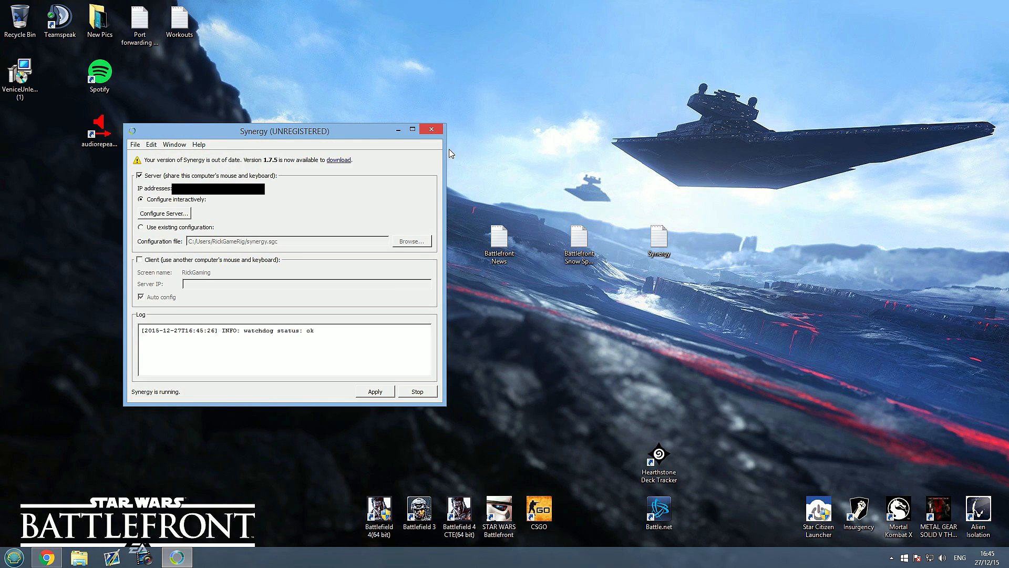
click(430, 129)
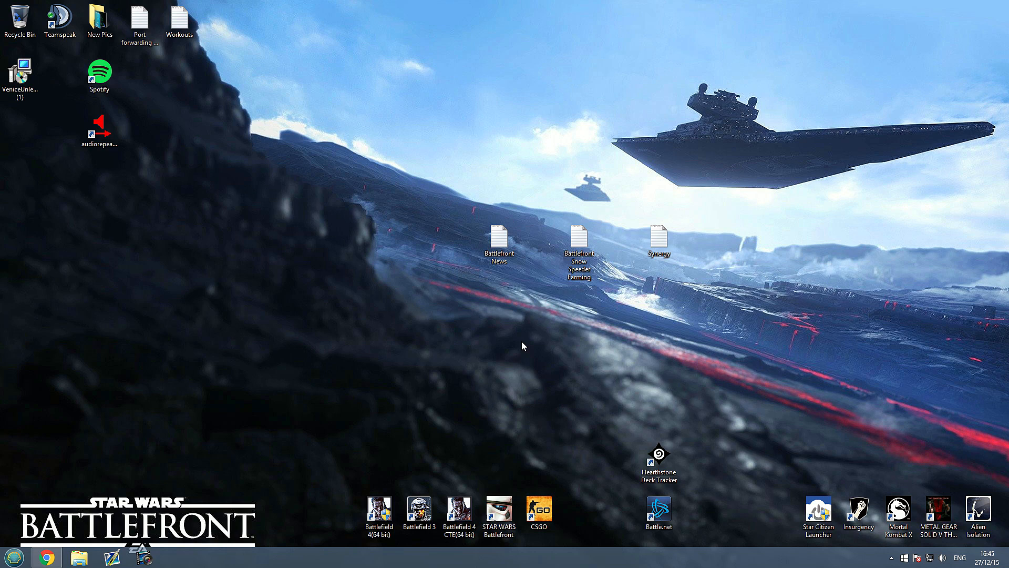
mouse_move(410, 267)
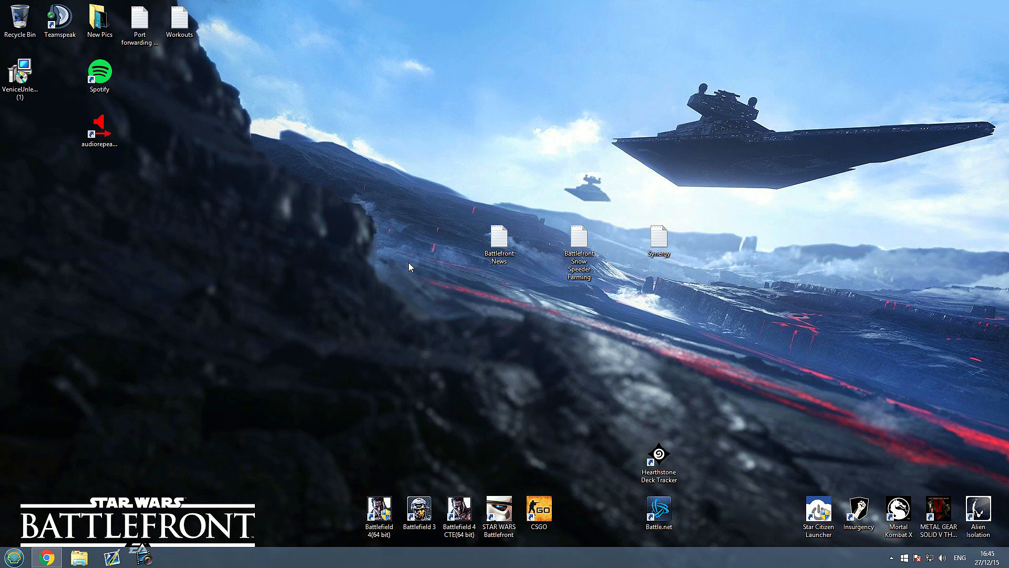
mouse_move(432, 245)
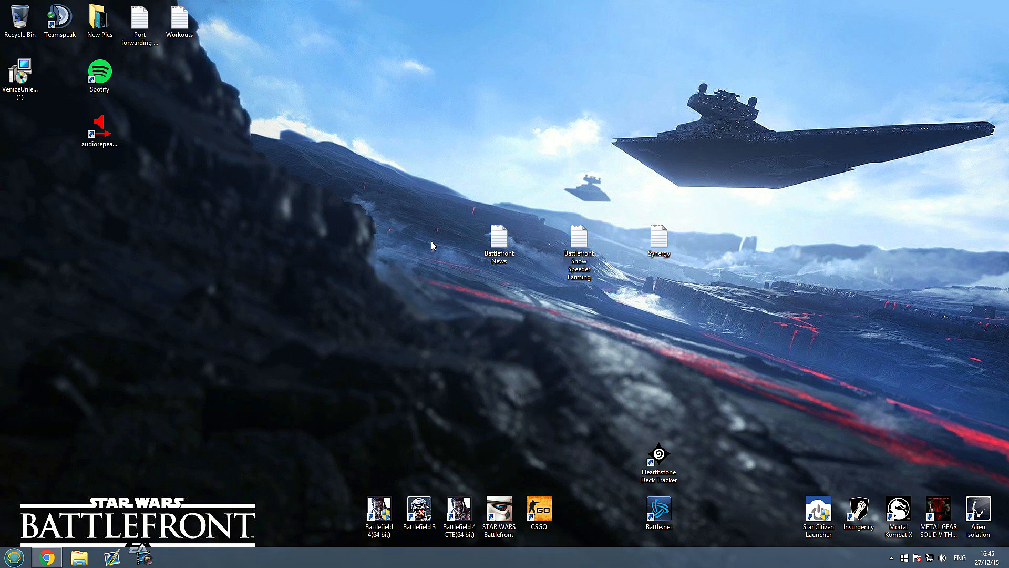